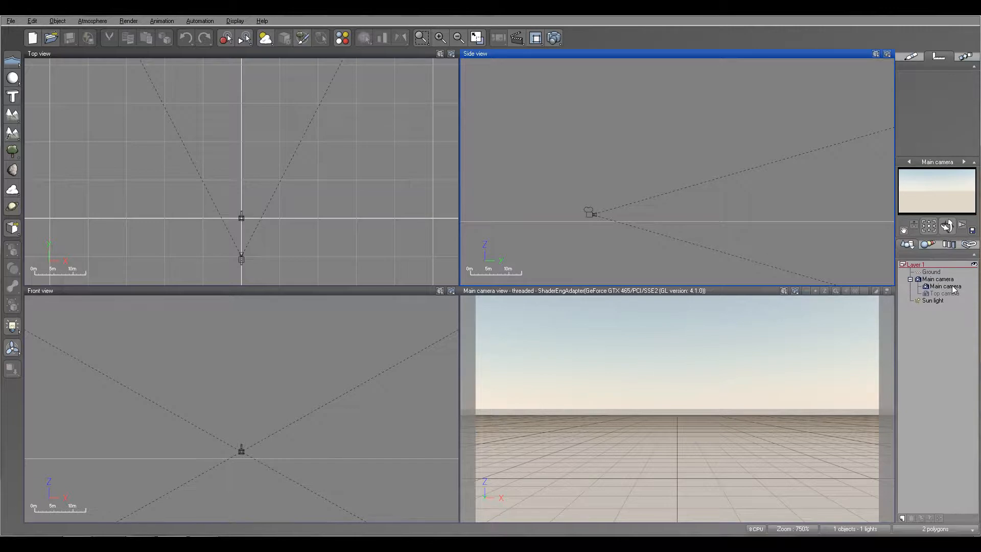
- Select Main camera in the scene list and open its Advanced Camera Options
{"action": "left_click", "coordinate": [948, 286]}
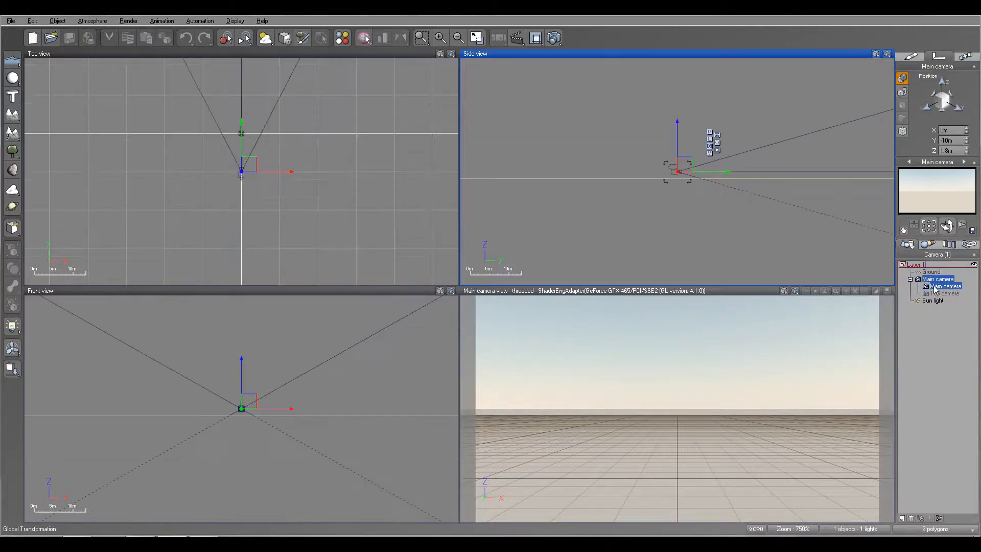
{"action": "right_click", "coordinate": [942, 286]}
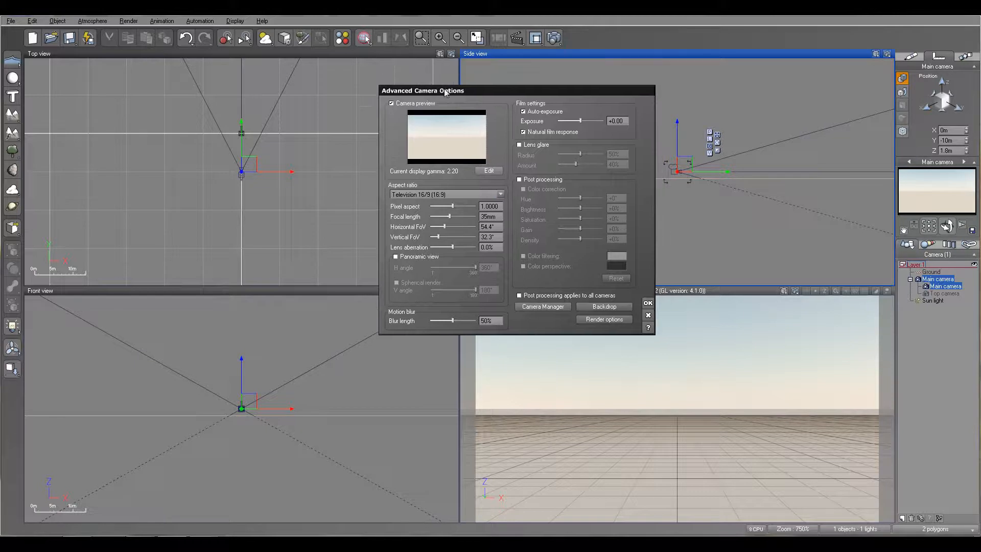
{"action": "mouse_move", "coordinate": [644, 101]}
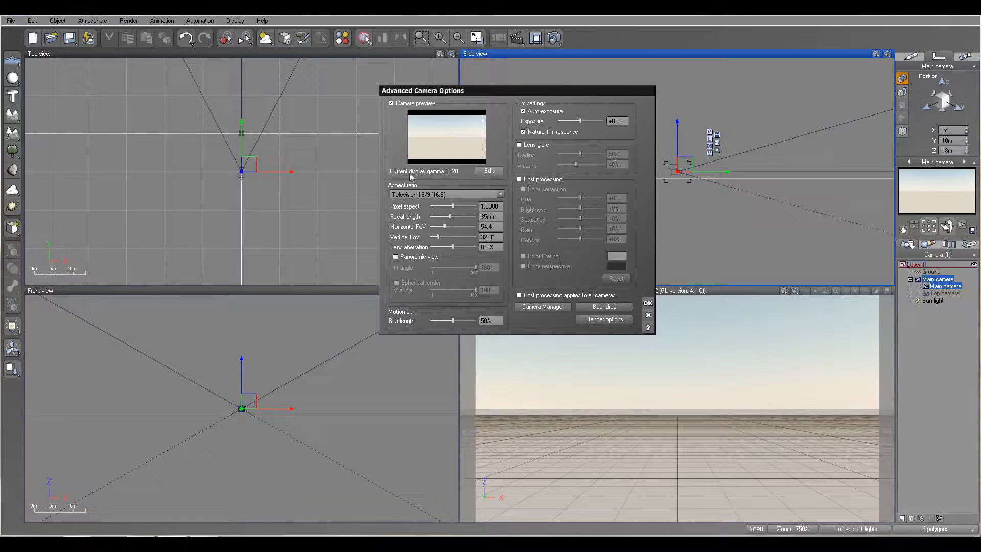
{"action": "mouse_move", "coordinate": [491, 159]}
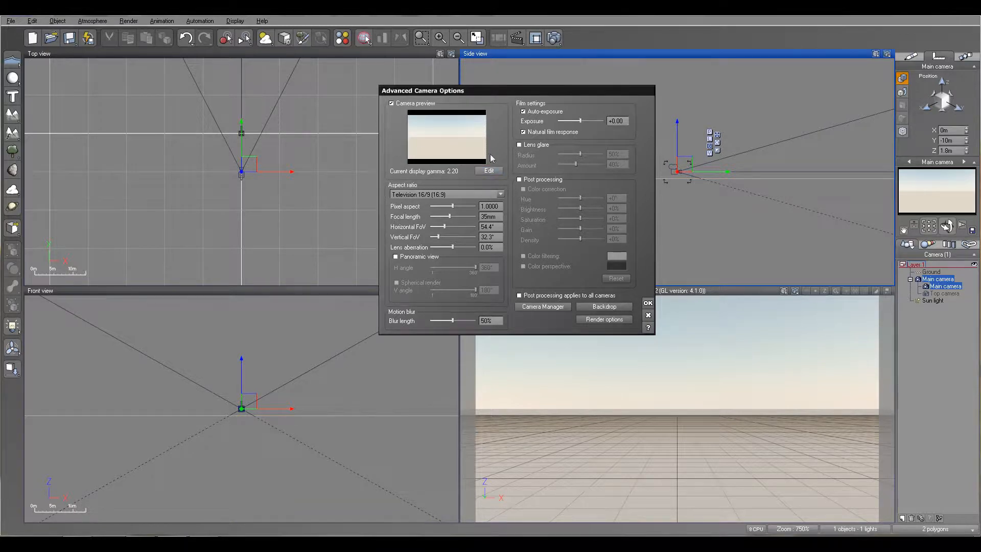
- Open Gamma Options and toggle gamma correction off and back on, leaving it at 2.2
{"action": "left_click", "coordinate": [489, 171]}
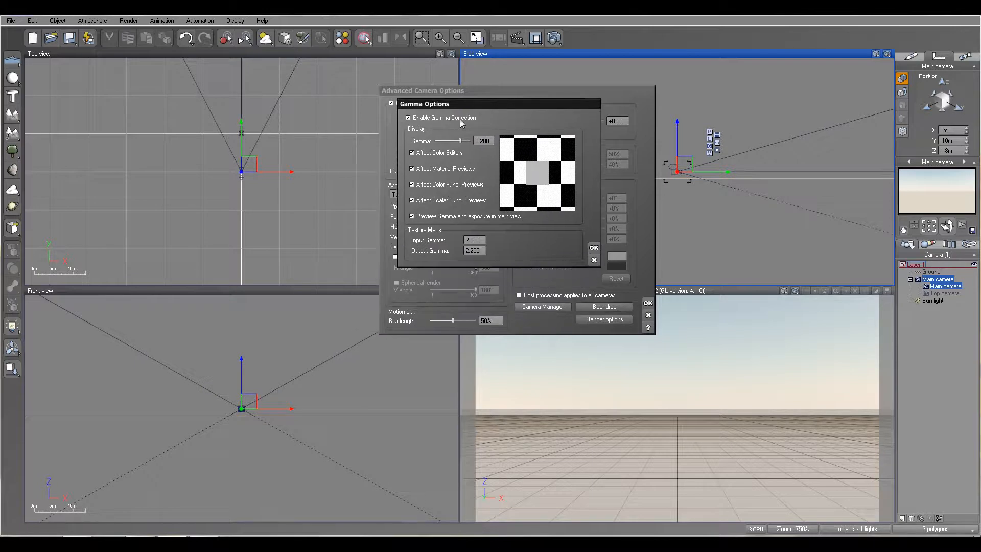
{"action": "mouse_move", "coordinate": [479, 138]}
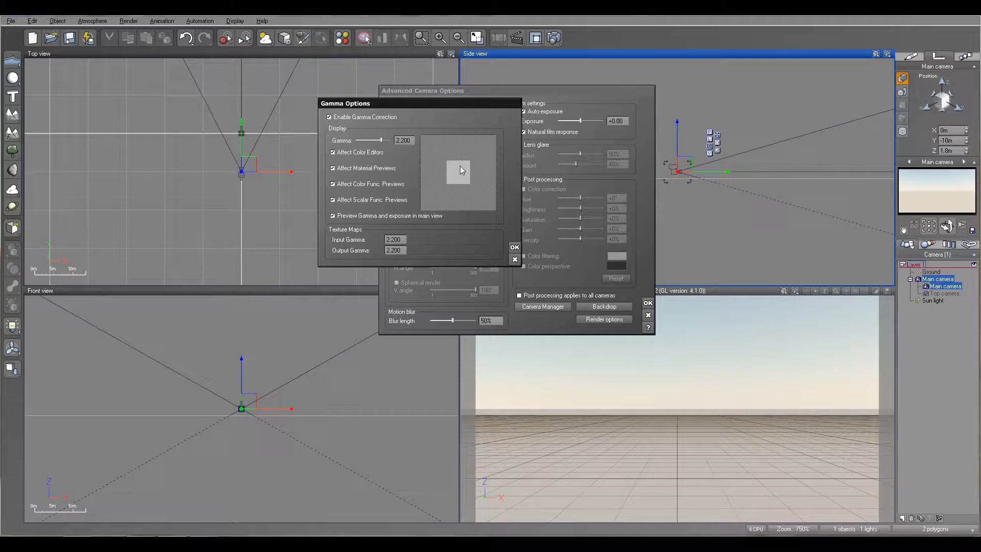
{"action": "mouse_move", "coordinate": [640, 170]}
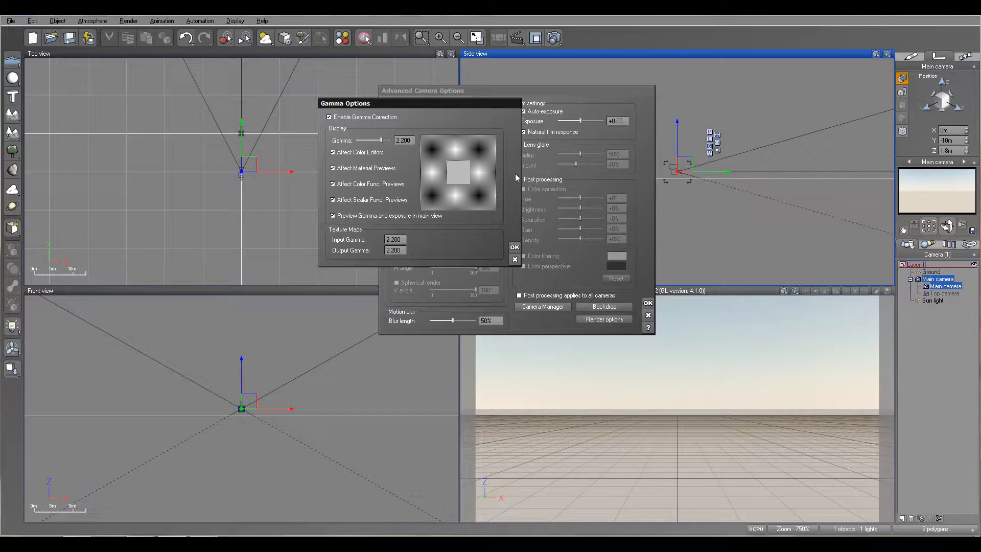
{"action": "mouse_move", "coordinate": [623, 182]}
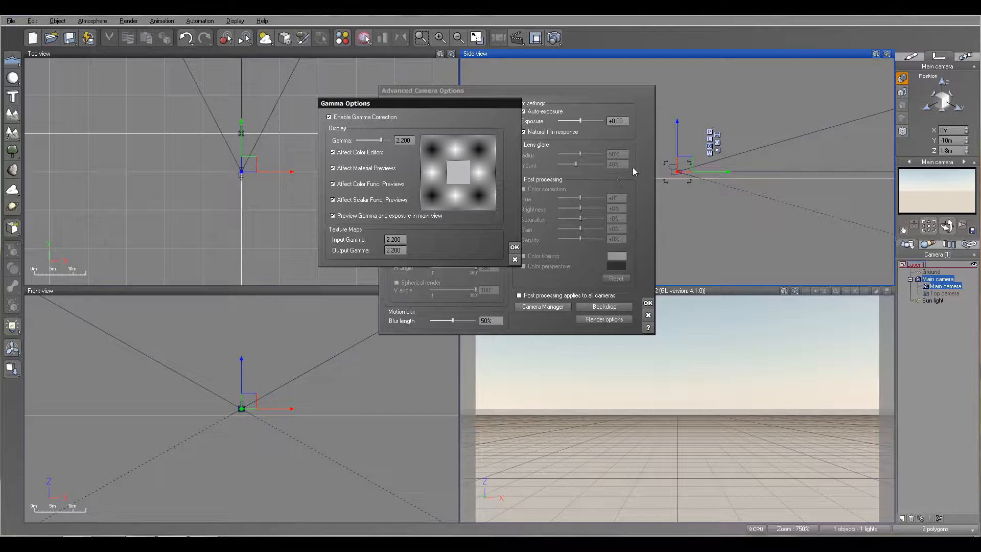
{"action": "left_click", "coordinate": [330, 117]}
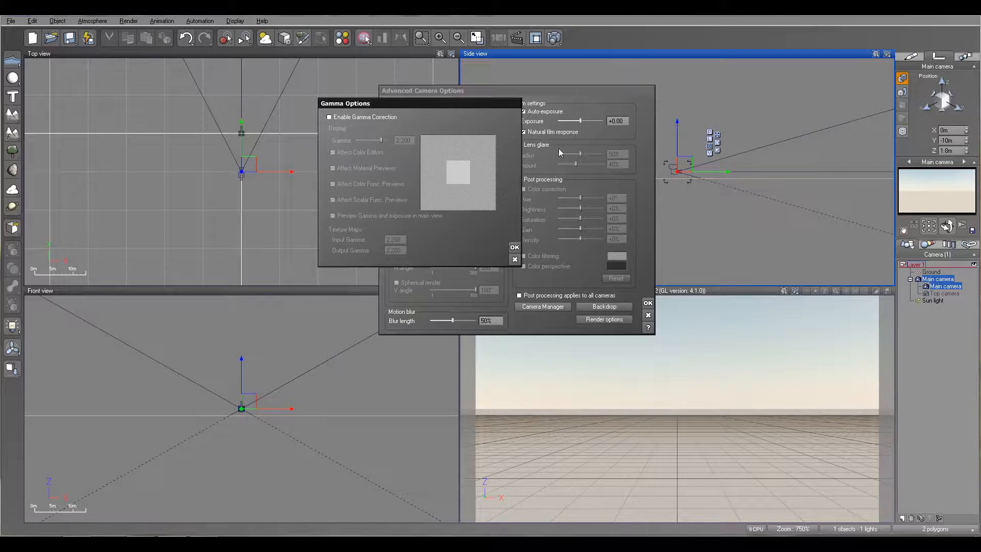
{"action": "left_click", "coordinate": [329, 117]}
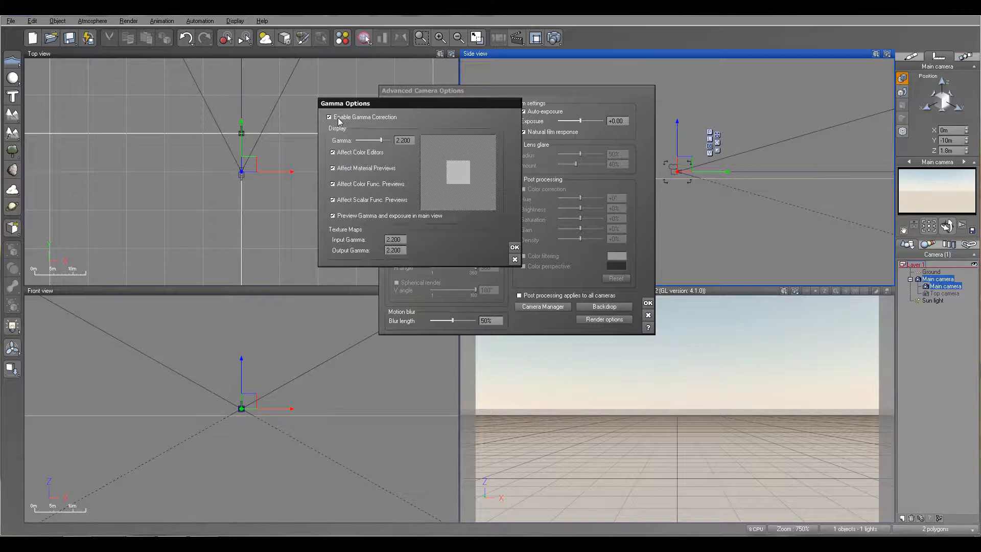
{"action": "mouse_move", "coordinate": [482, 121]}
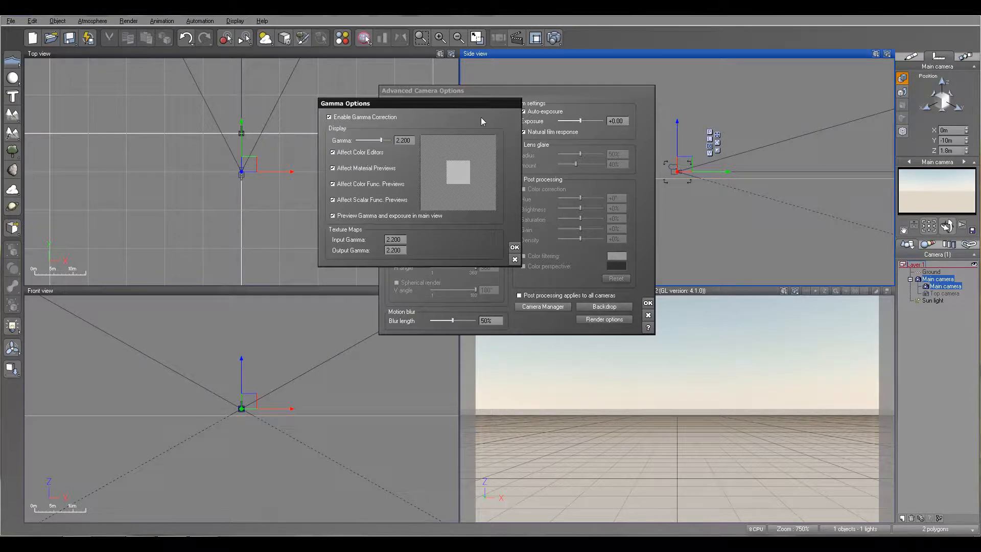
{"action": "mouse_move", "coordinate": [605, 129]}
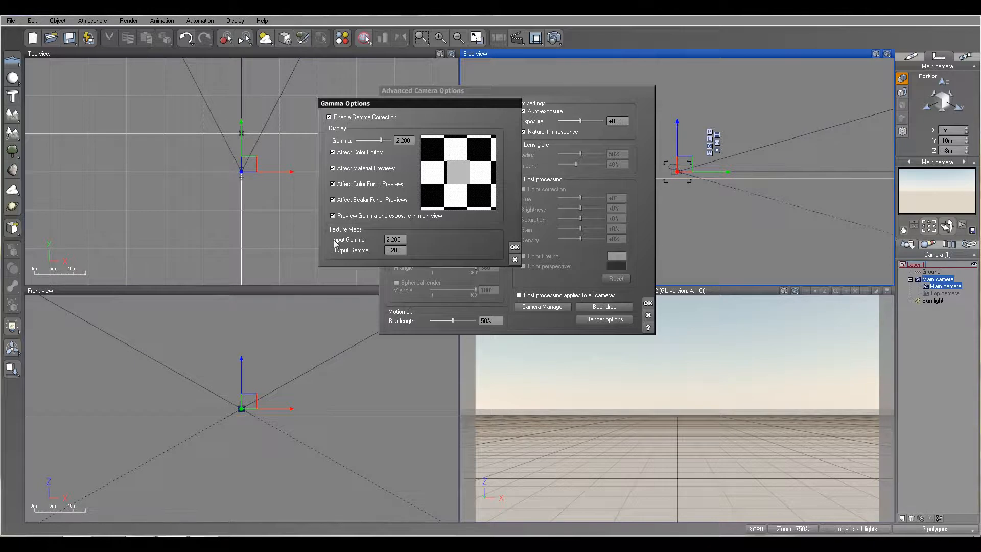
{"action": "mouse_move", "coordinate": [413, 249]}
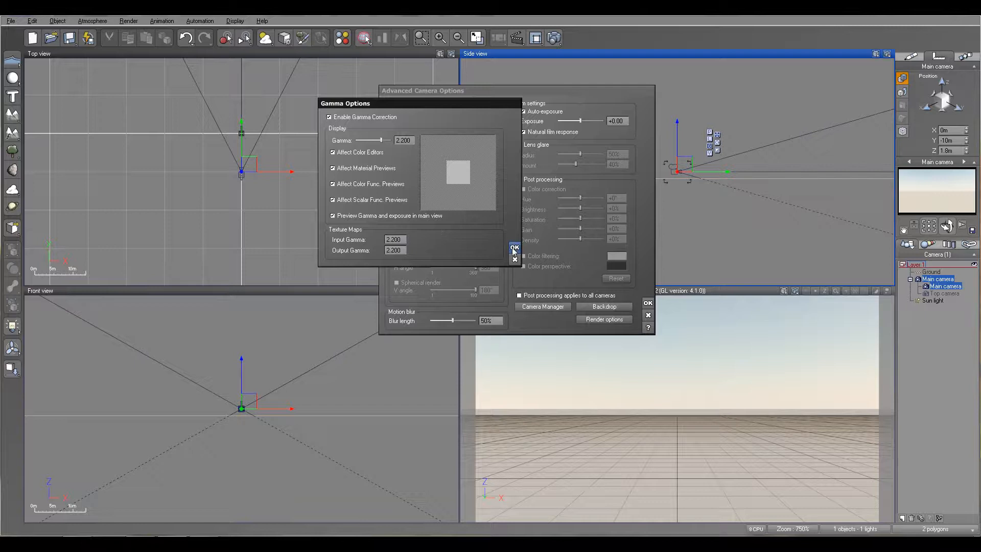
- Confirm Gamma Options so Advanced Camera Options shows display gamma 2.20
{"action": "left_click", "coordinate": [514, 248]}
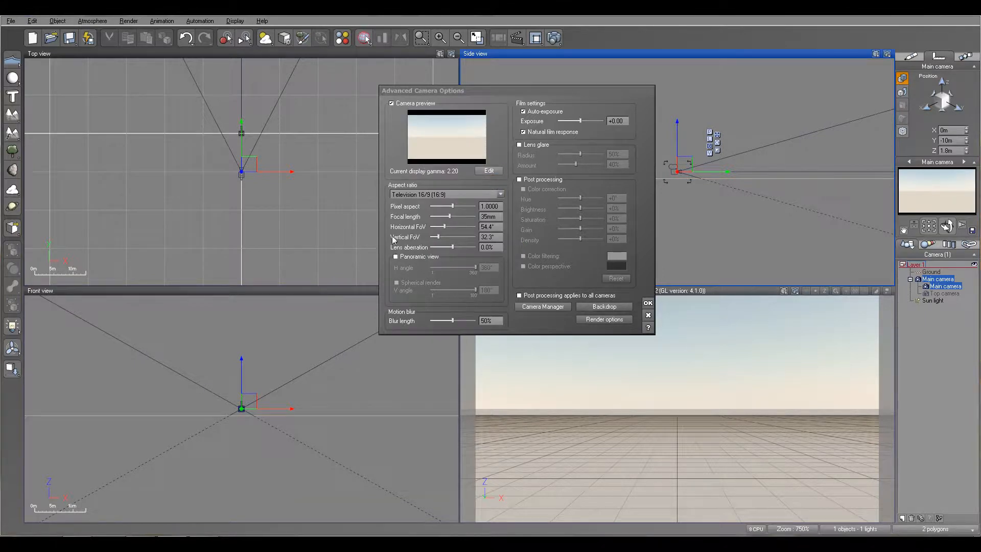
{"action": "mouse_move", "coordinate": [390, 289]}
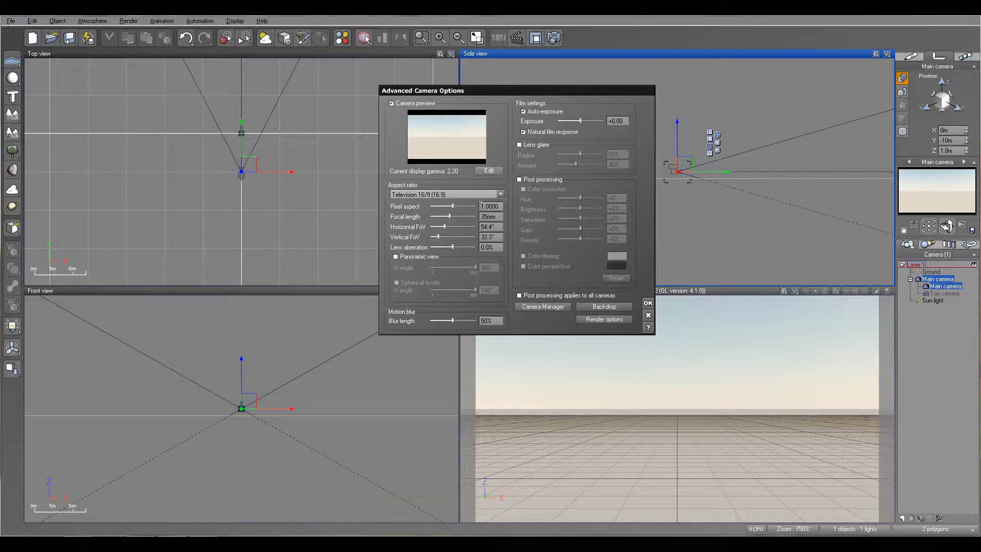
{"action": "left_click", "coordinate": [490, 207]}
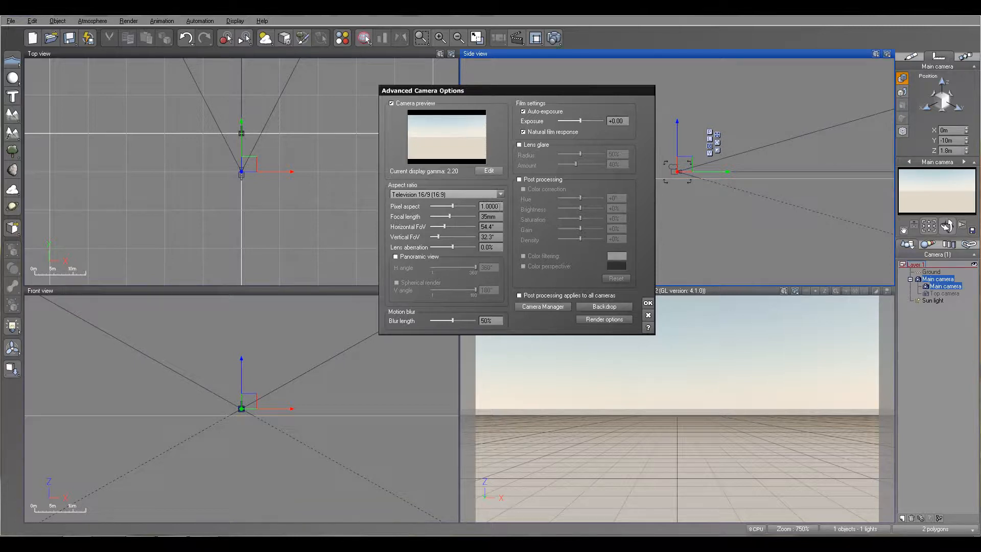
{"action": "mouse_move", "coordinate": [402, 221]}
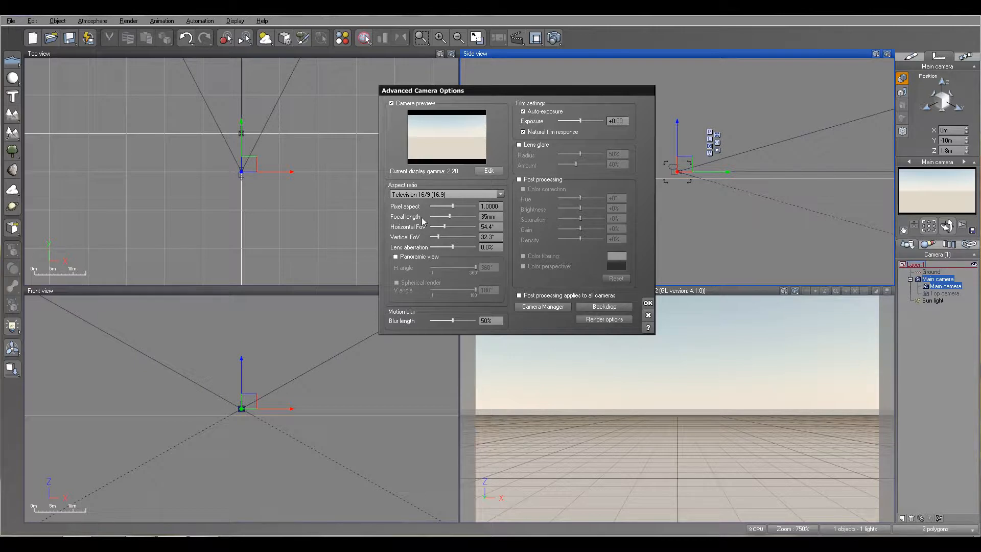
{"action": "mouse_move", "coordinate": [587, 81]}
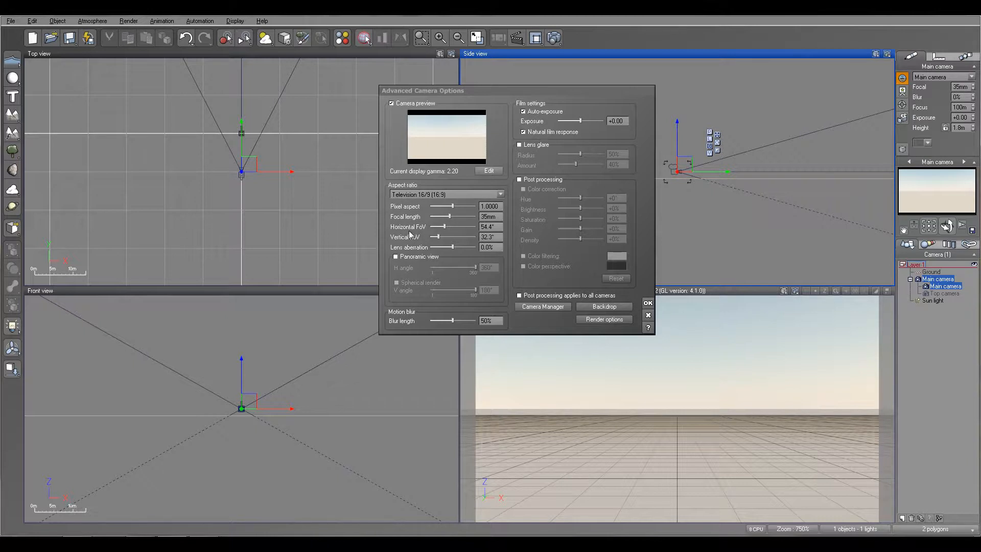
{"action": "mouse_move", "coordinate": [508, 242]}
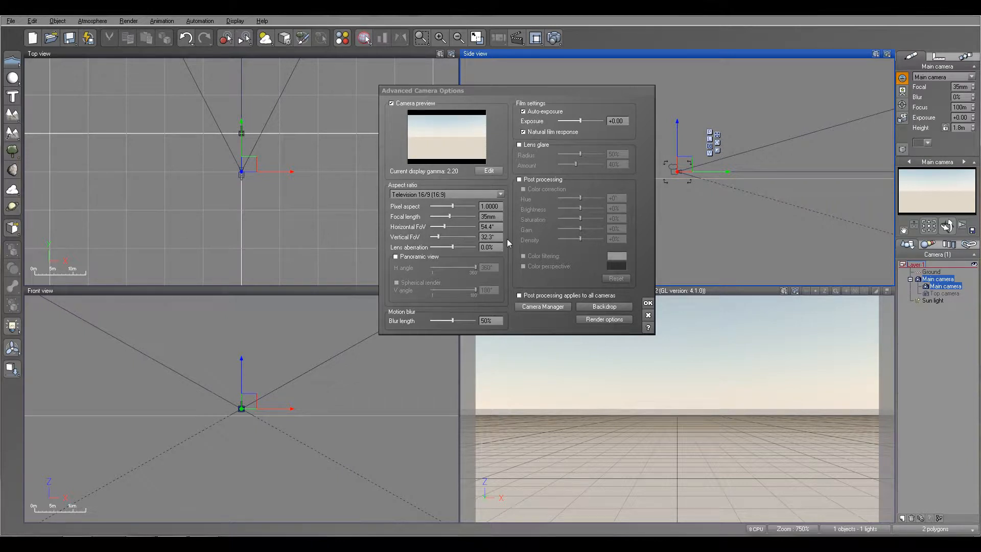
{"action": "mouse_move", "coordinate": [490, 158]}
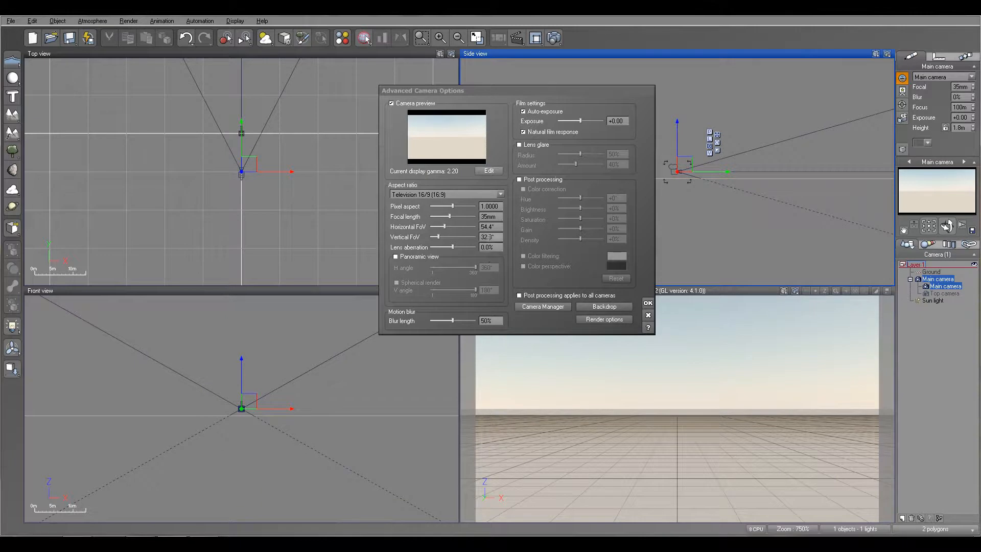
- Set the main camera's focal length to 14mm (104.1° FOV) and lens aberration to -36%
{"action": "left_click_drag", "start_coordinate": [446, 217], "coordinate": [462, 217]}
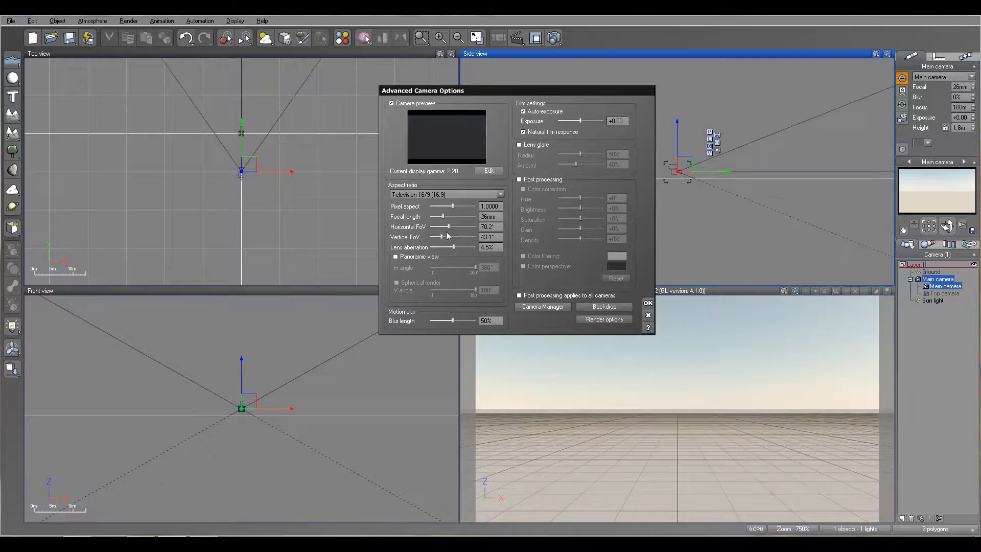
{"action": "left_click_drag", "start_coordinate": [444, 216], "coordinate": [432, 217]}
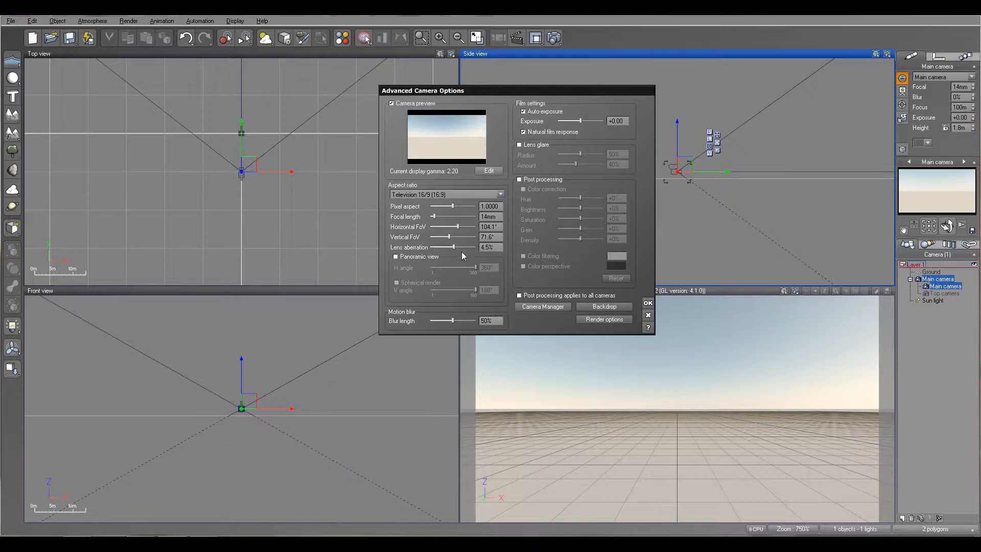
{"action": "mouse_move", "coordinate": [425, 240]}
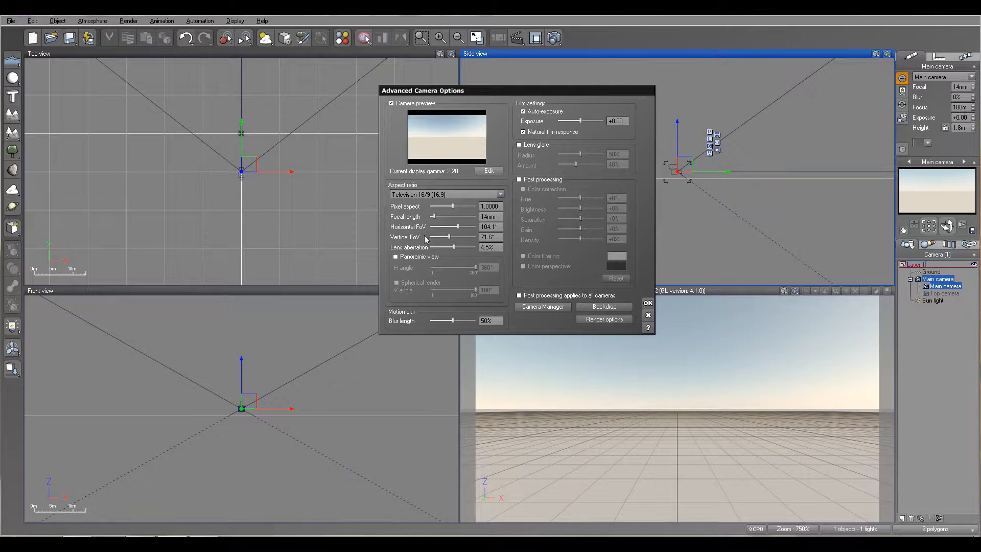
{"action": "mouse_move", "coordinate": [410, 207]}
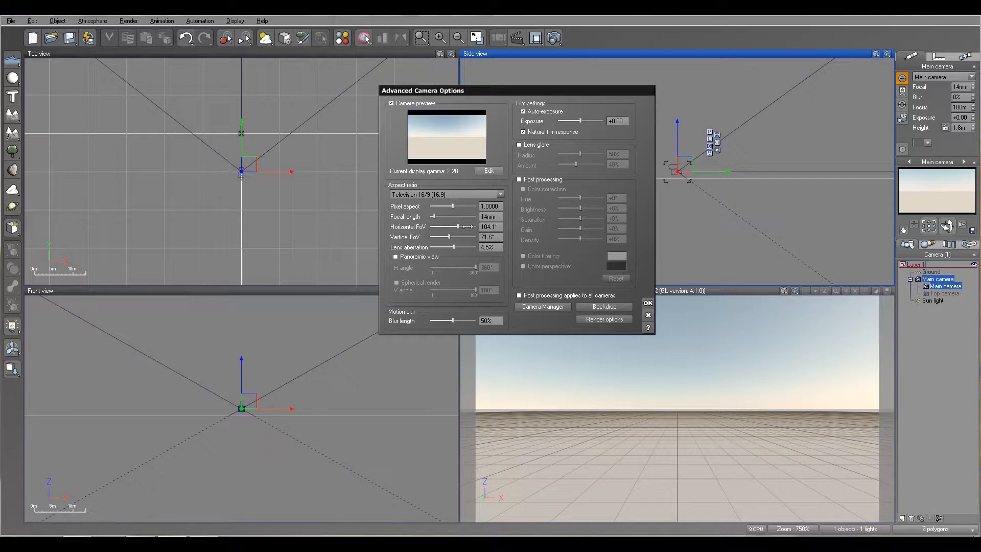
{"action": "mouse_move", "coordinate": [454, 262]}
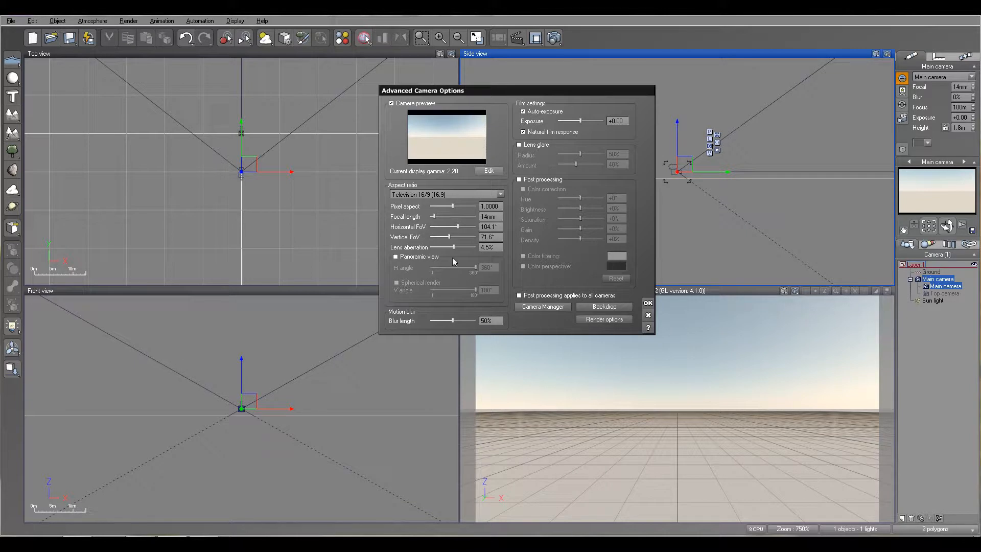
{"action": "left_click_drag", "start_coordinate": [449, 247], "coordinate": [441, 246]}
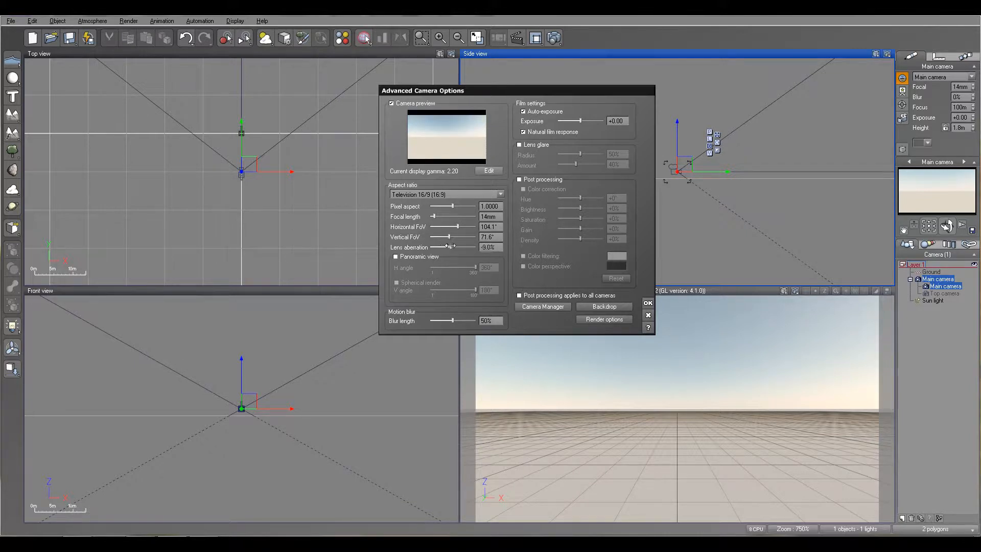
{"action": "left_click_drag", "start_coordinate": [448, 246], "coordinate": [440, 246]}
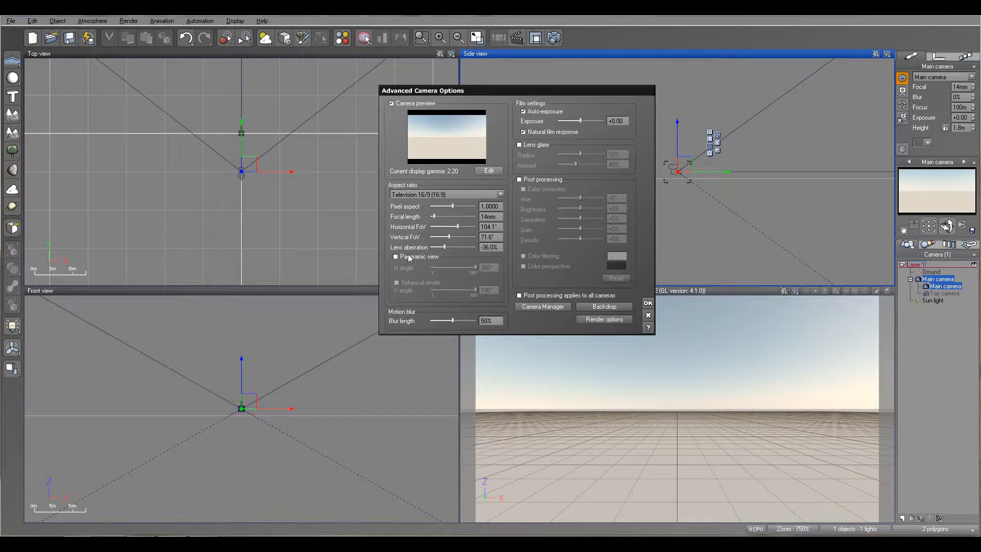
{"action": "left_click", "coordinate": [396, 257]}
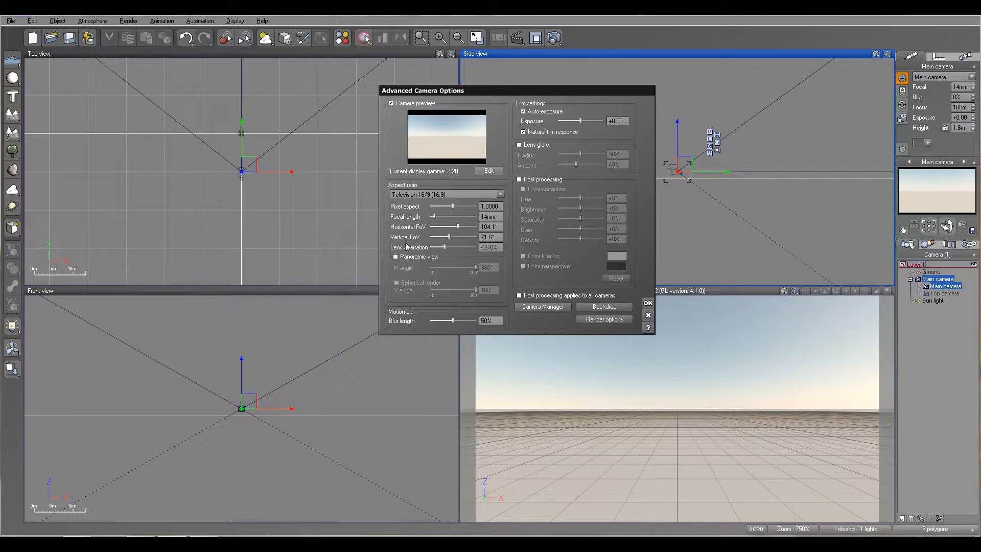
{"action": "mouse_move", "coordinate": [451, 284]}
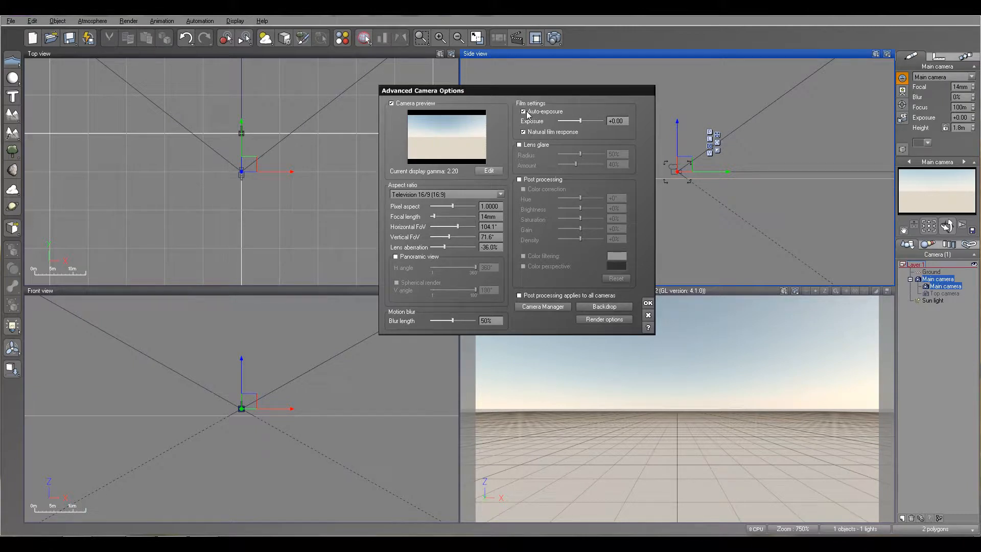
{"action": "mouse_move", "coordinate": [826, 162]}
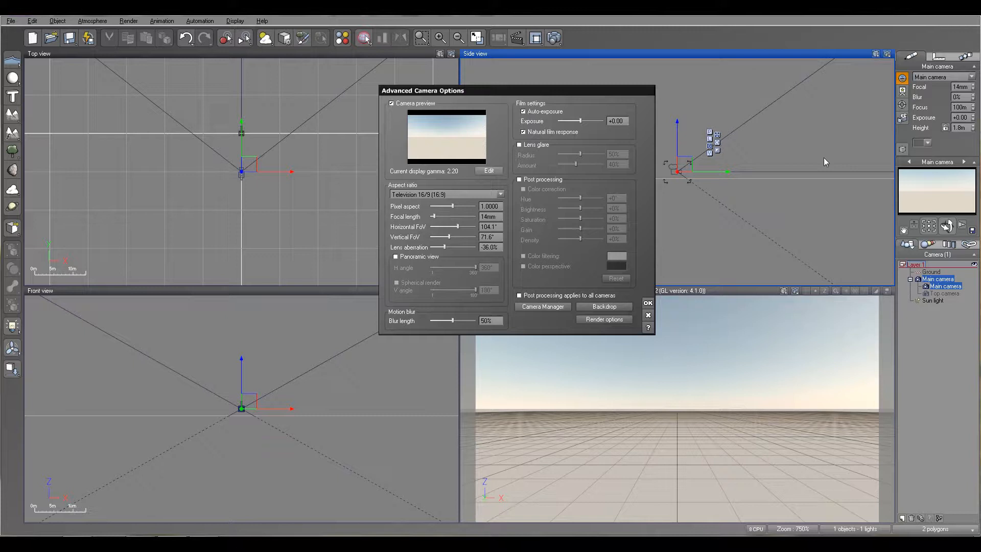
{"action": "left_click", "coordinate": [523, 112]}
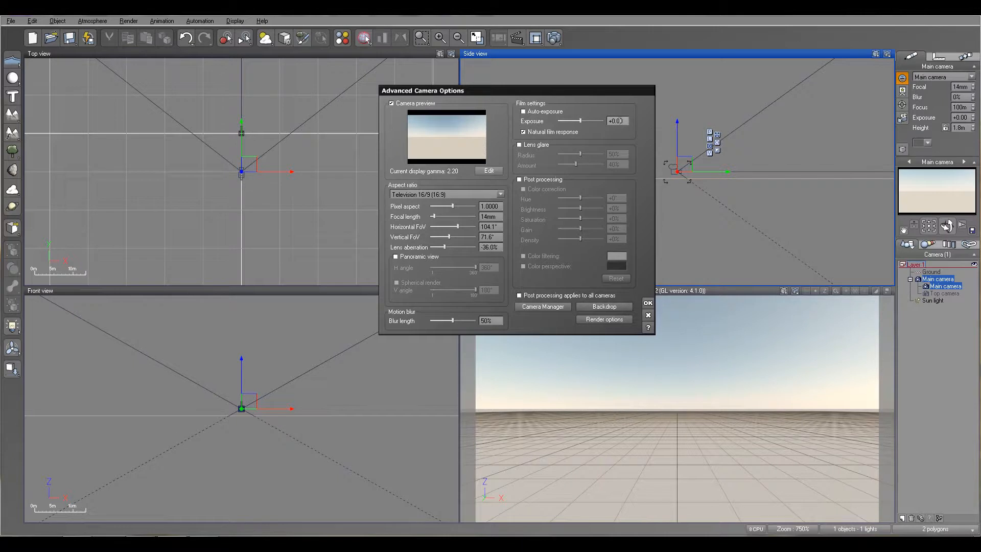
{"action": "left_click", "coordinate": [523, 111]}
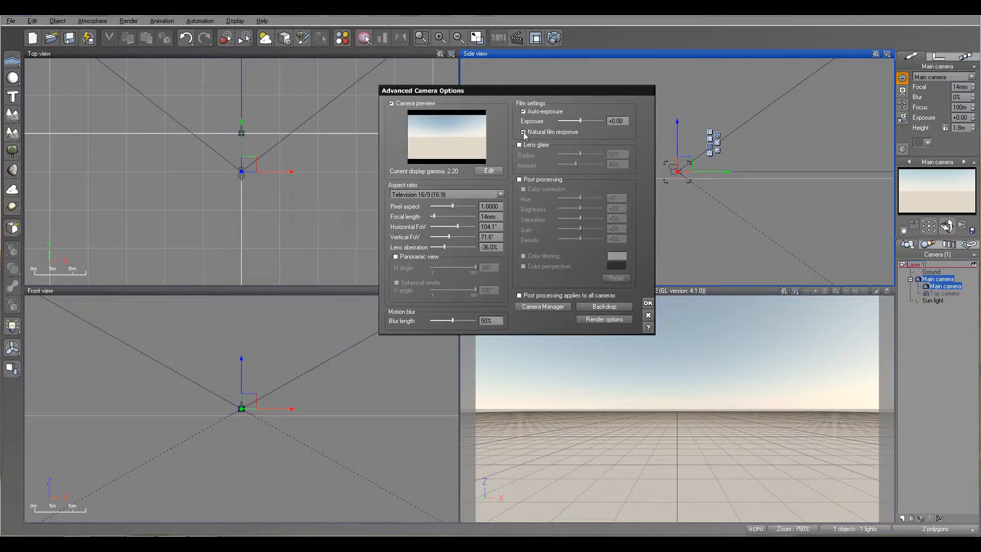
{"action": "left_click", "coordinate": [524, 132]}
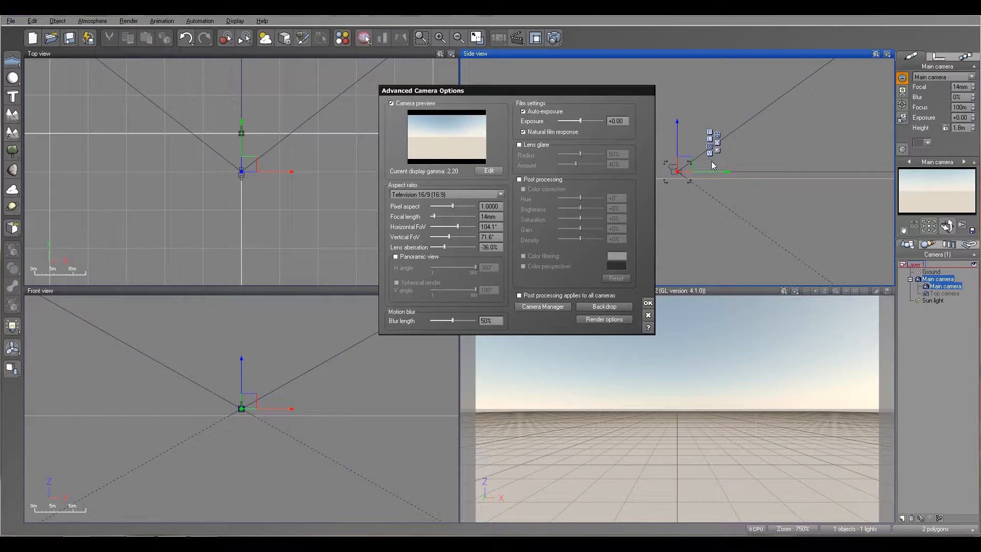
{"action": "mouse_move", "coordinate": [601, 138]}
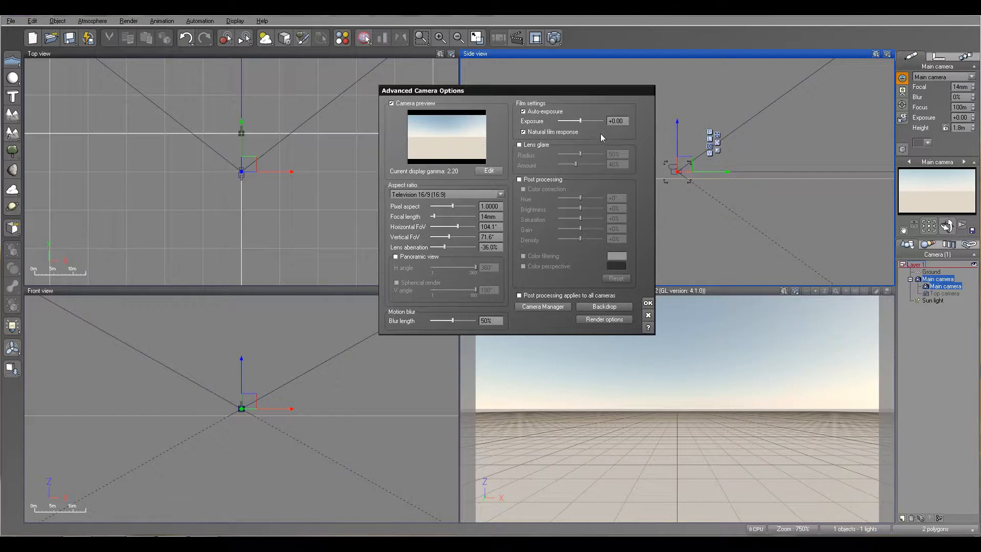
{"action": "mouse_move", "coordinate": [539, 120]}
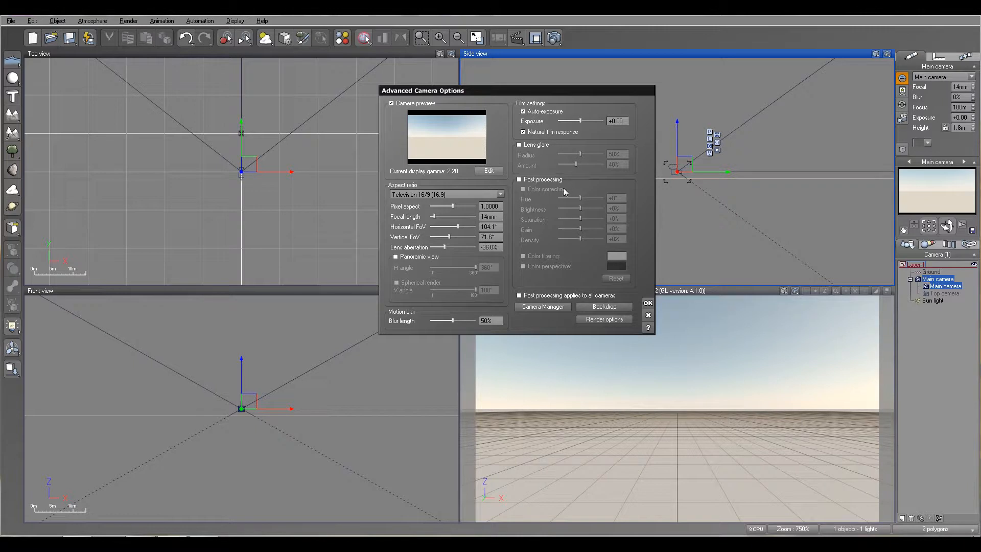
{"action": "left_click", "coordinate": [519, 180]}
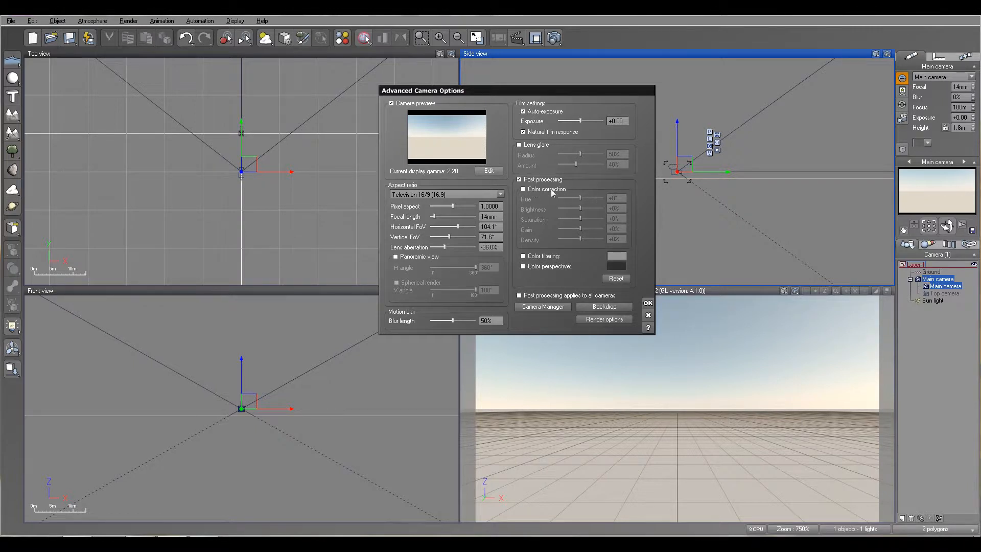
{"action": "left_click", "coordinate": [524, 189]}
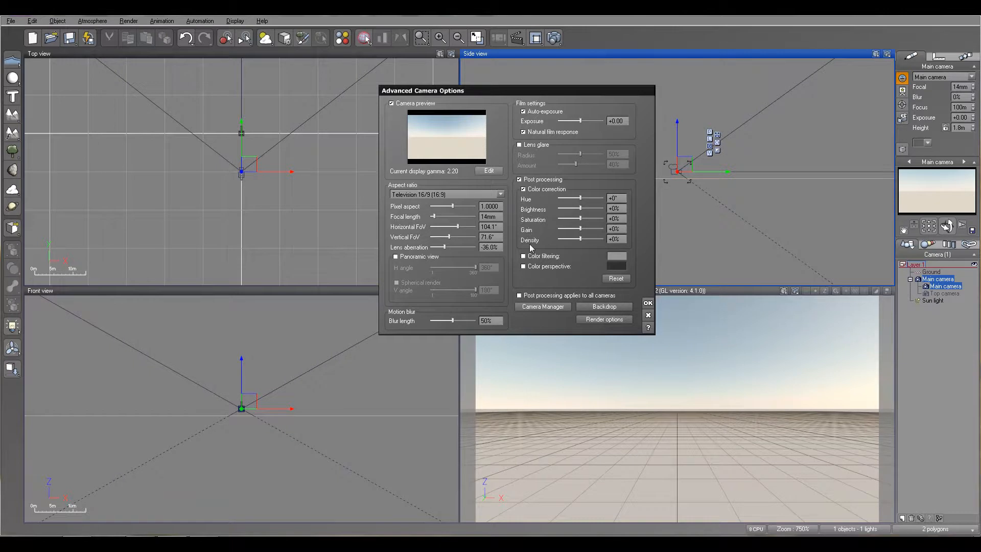
{"action": "mouse_move", "coordinate": [563, 251]}
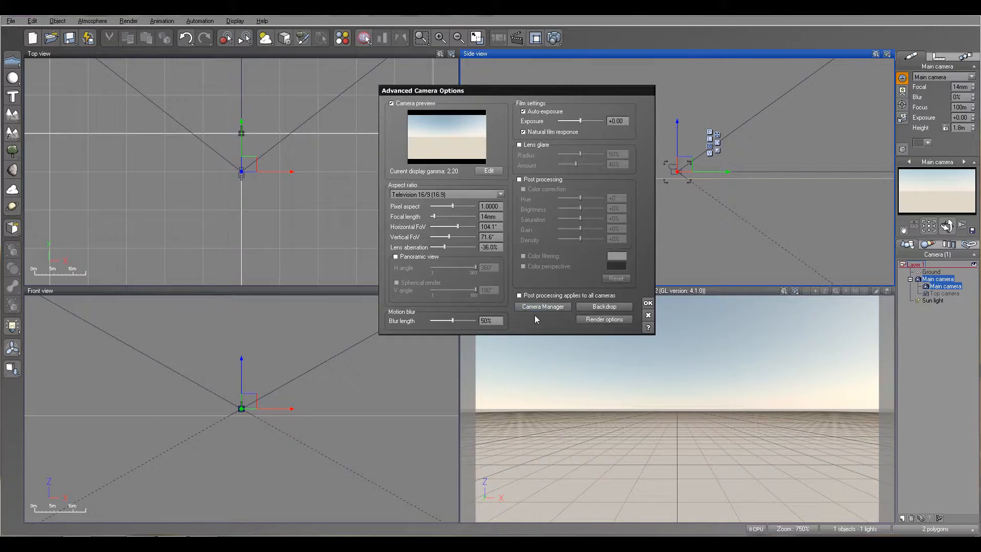
{"action": "mouse_move", "coordinate": [530, 327]}
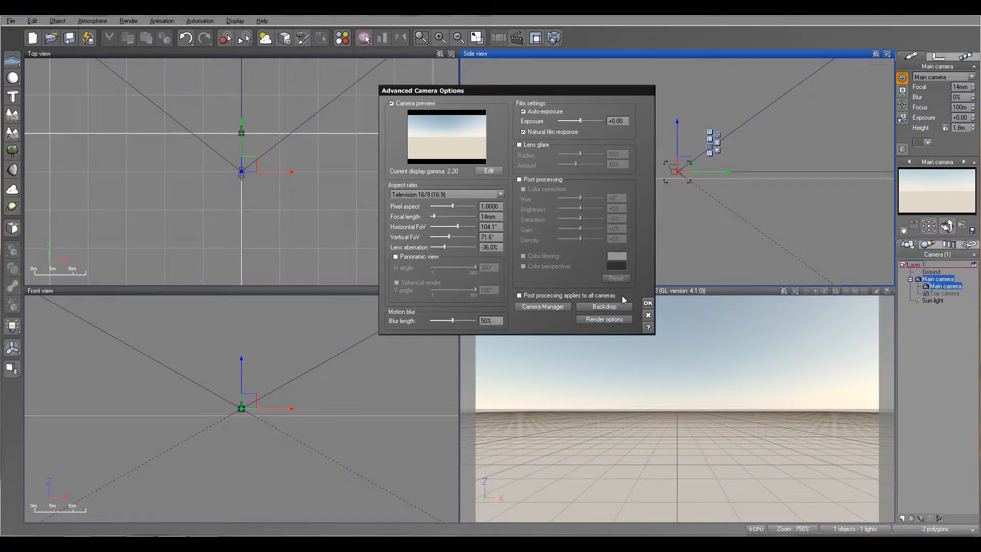
{"action": "mouse_move", "coordinate": [955, 299]}
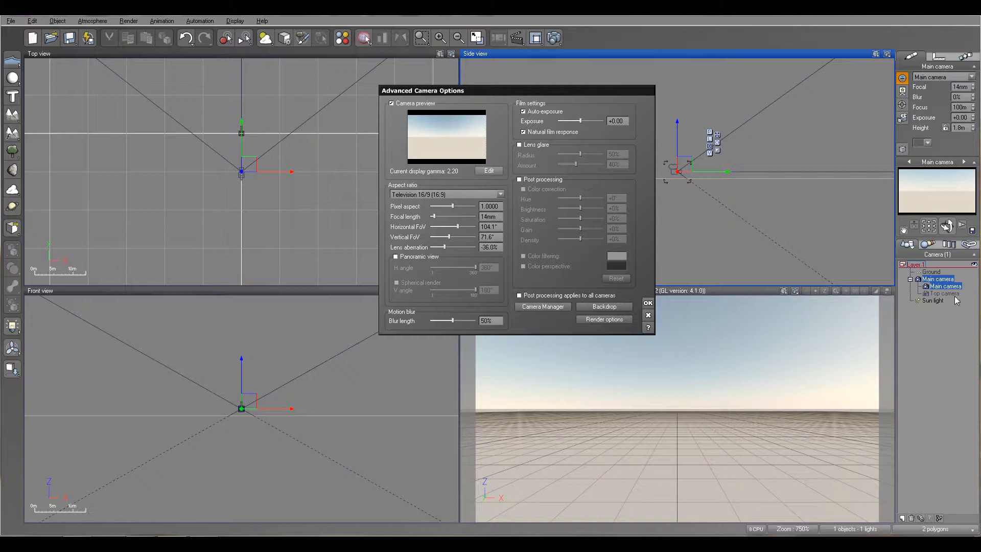
{"action": "left_click", "coordinate": [602, 319]}
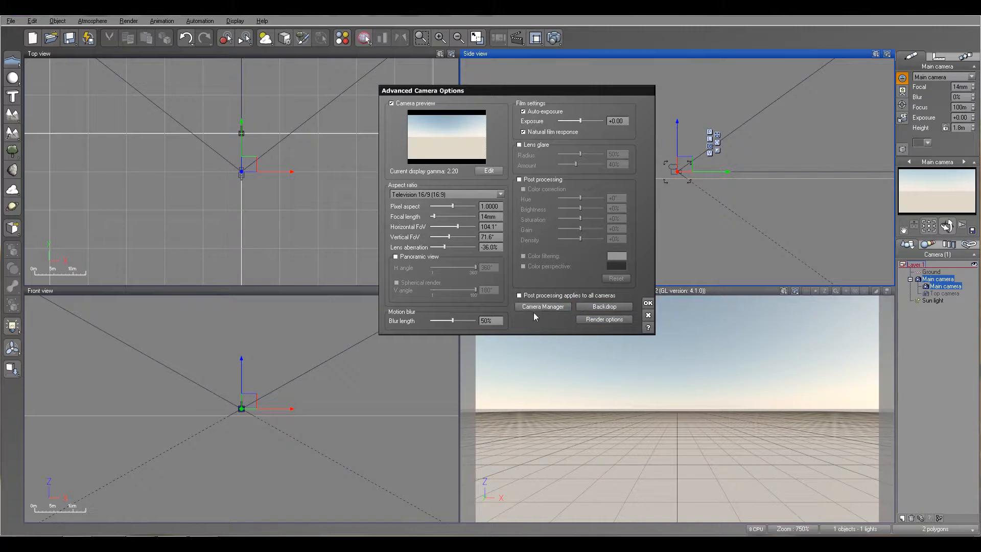
- Create Camera 1 in the Camera Manager, then switch back to Main camera
{"action": "left_click", "coordinate": [542, 307]}
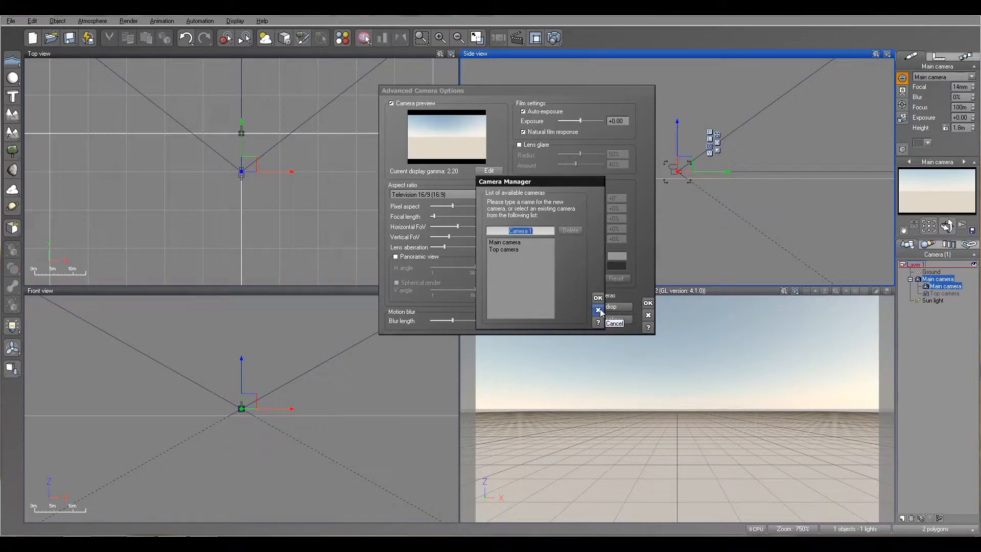
{"action": "left_click", "coordinate": [597, 298]}
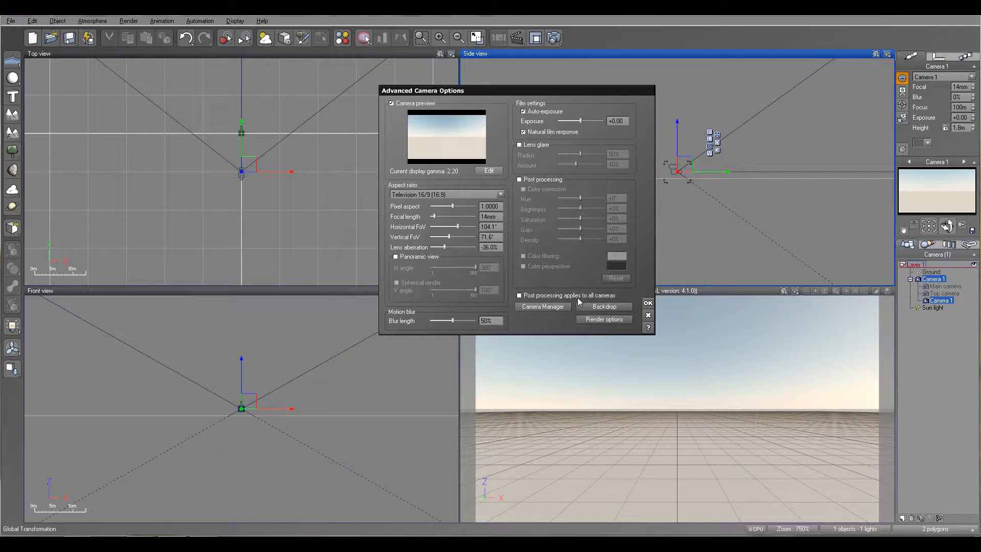
{"action": "left_click", "coordinate": [542, 306]}
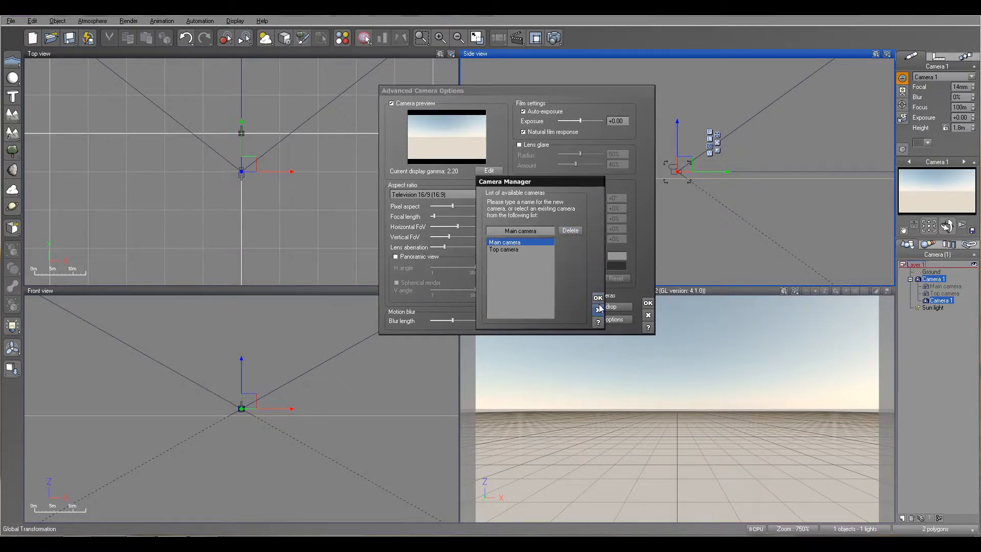
{"action": "left_click", "coordinate": [597, 298]}
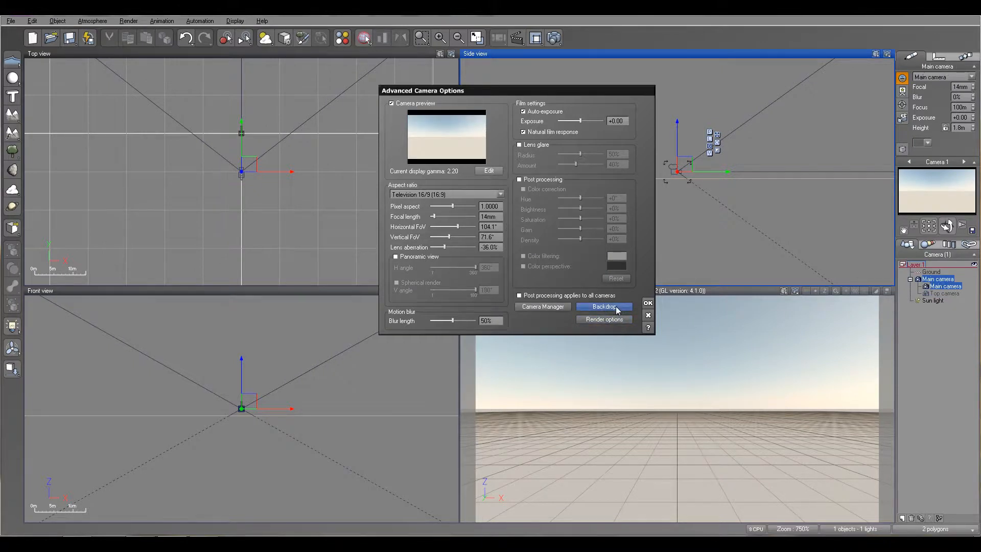
{"action": "left_click", "coordinate": [603, 307]}
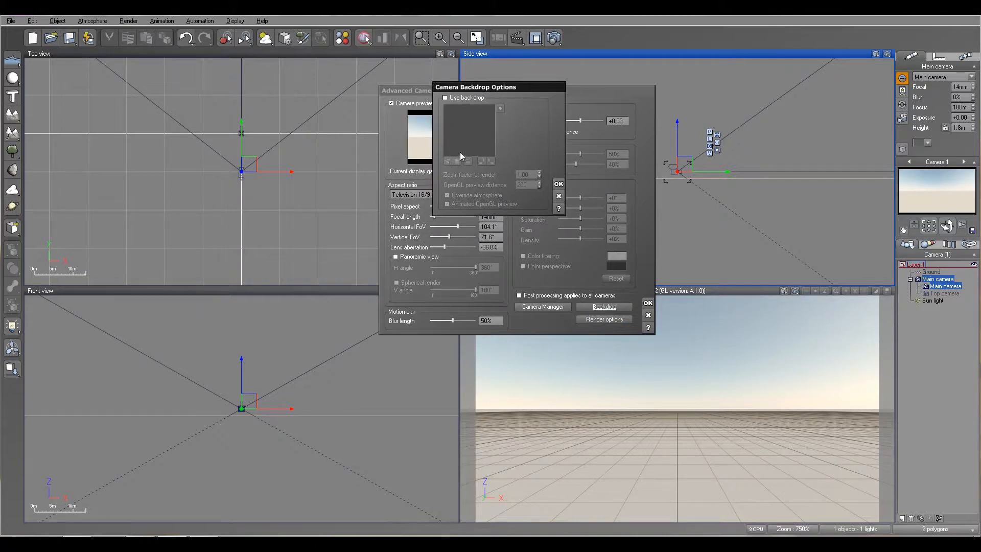
{"action": "mouse_move", "coordinate": [803, 160]}
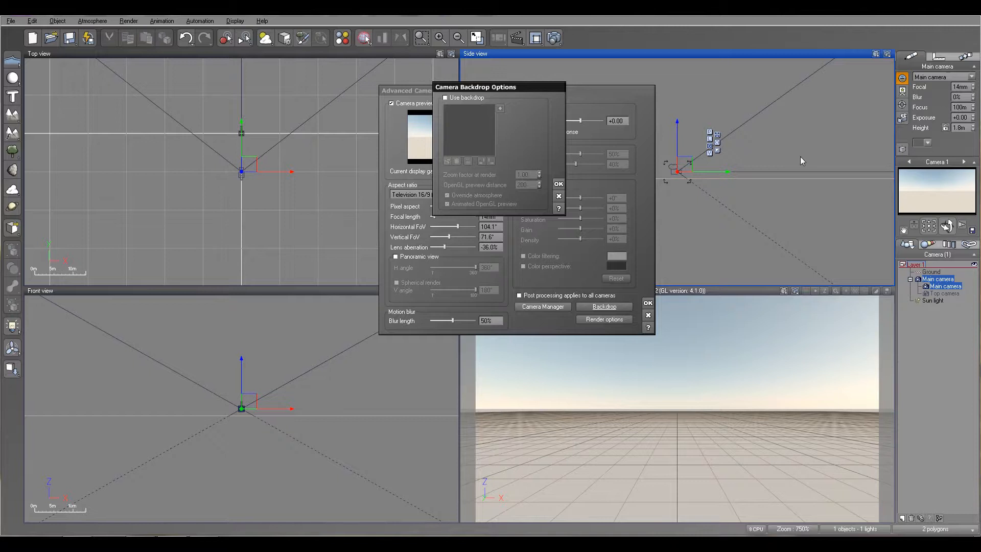
- Load the Nebula picture as the camera backdrop, overriding the atmosphere, and confirm
{"action": "left_click", "coordinate": [446, 98]}
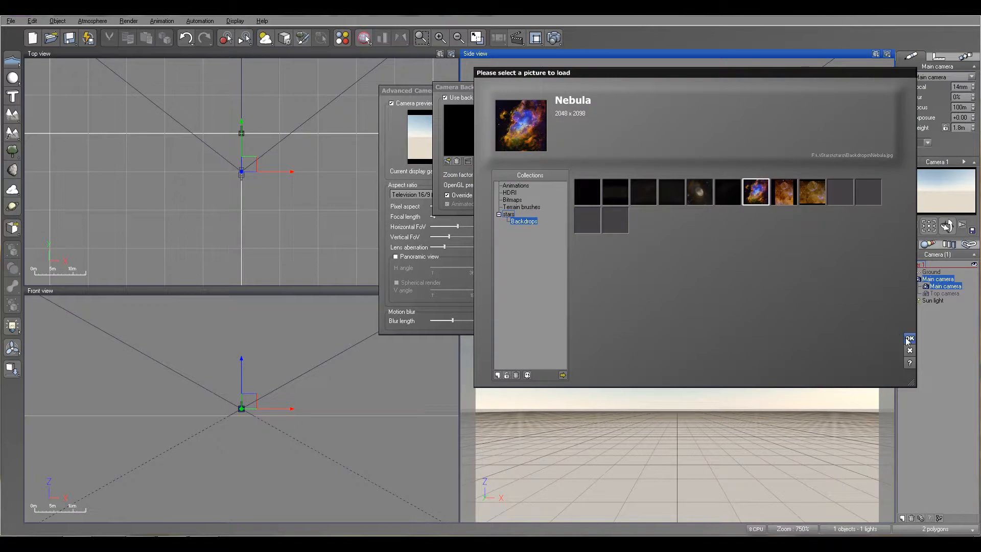
{"action": "mouse_move", "coordinate": [907, 330]}
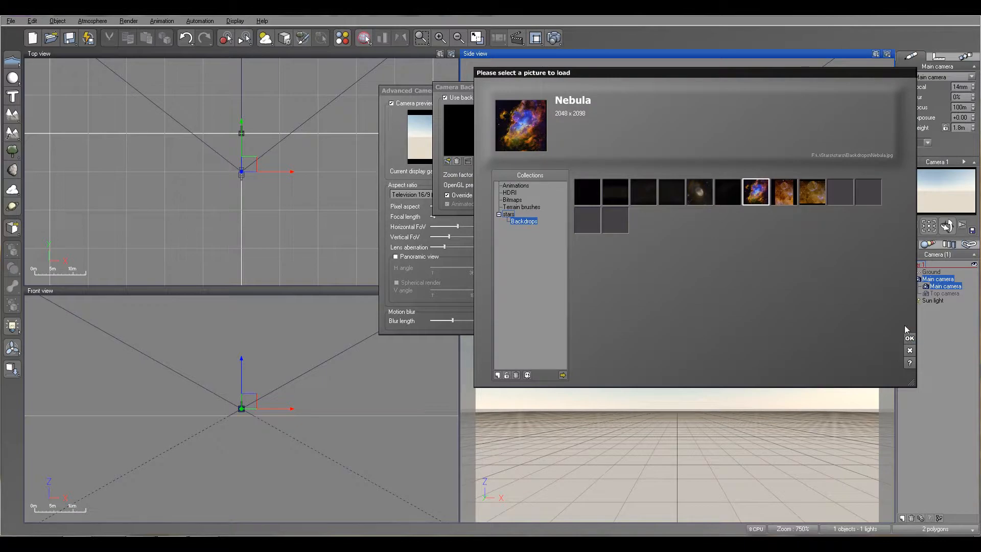
{"action": "left_click", "coordinate": [909, 337]}
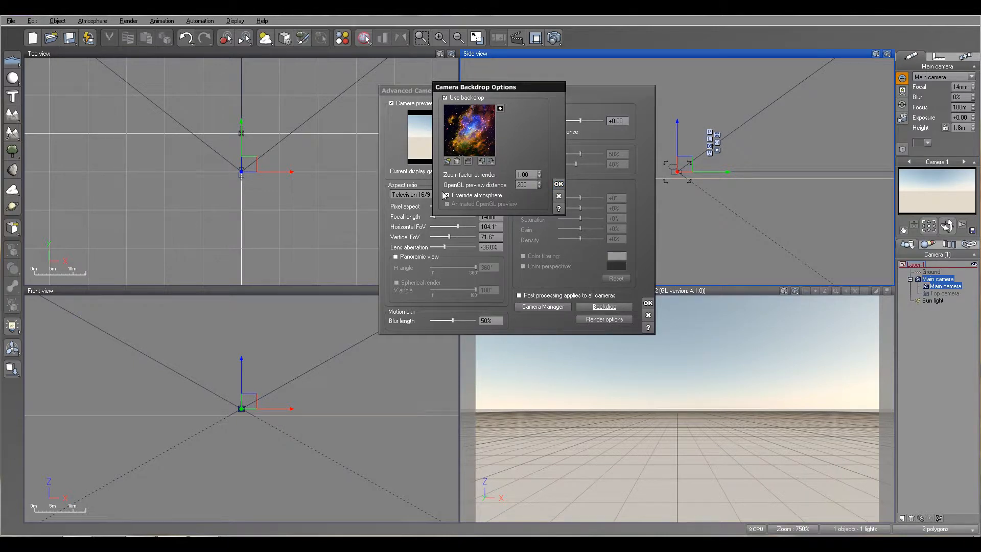
{"action": "left_click", "coordinate": [445, 195]}
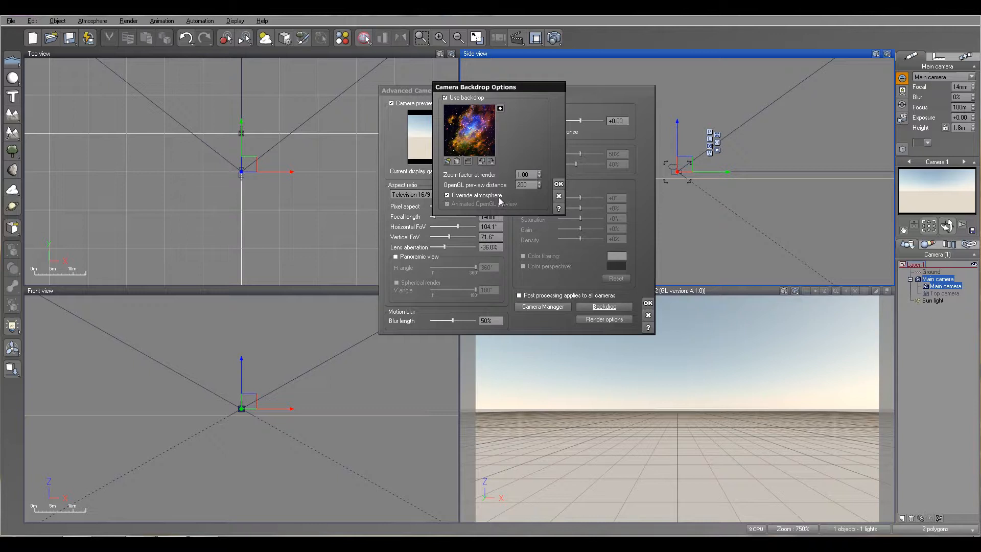
{"action": "left_click", "coordinate": [557, 184]}
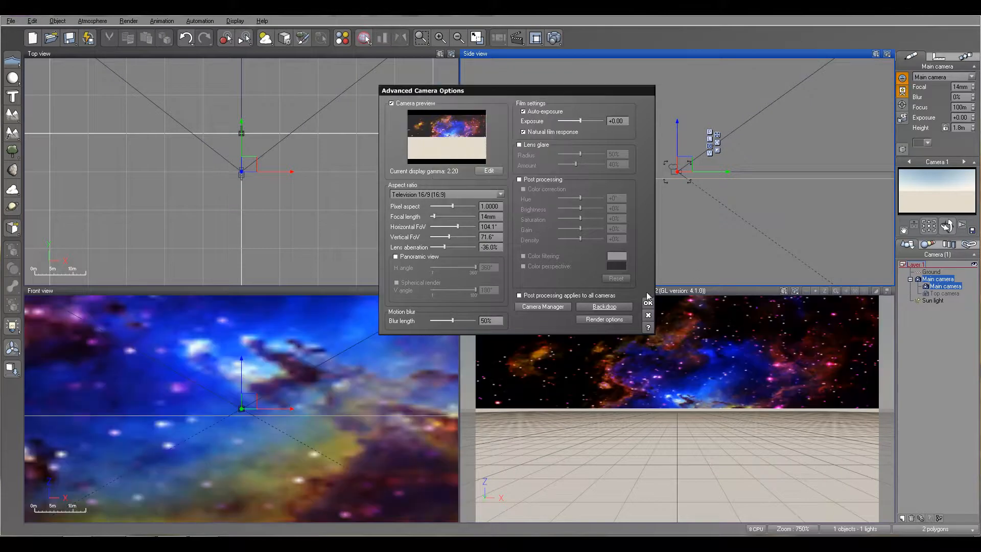
{"action": "left_click", "coordinate": [647, 304]}
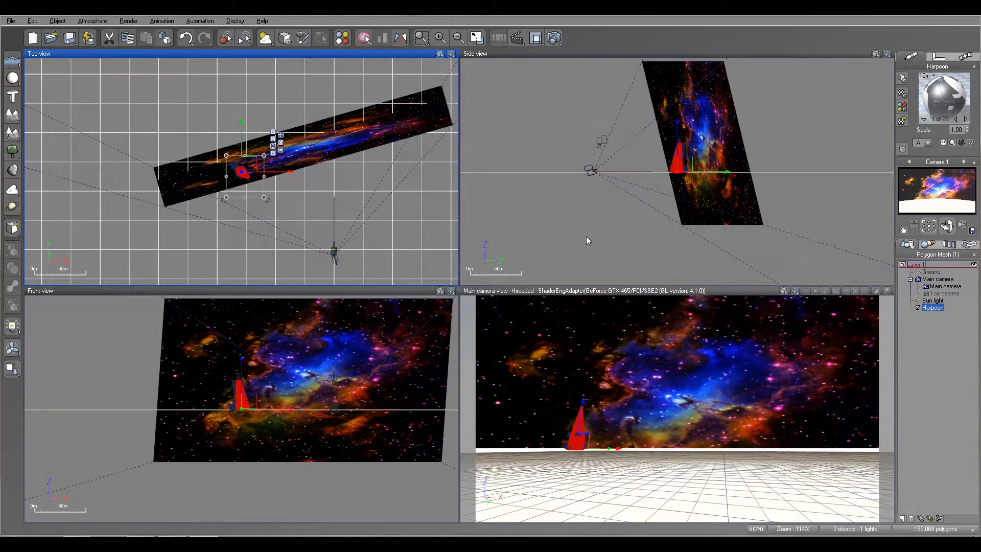
- Move the nebula-textured plane behind the Harpoon ship
{"action": "left_click_drag", "start_coordinate": [266, 157], "coordinate": [315, 209]}
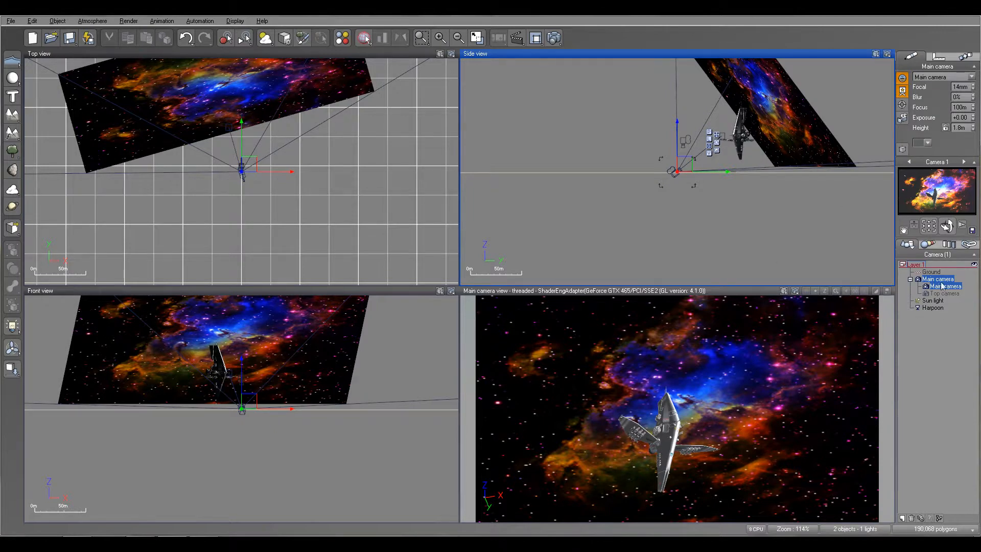
{"action": "mouse_move", "coordinate": [319, 116]}
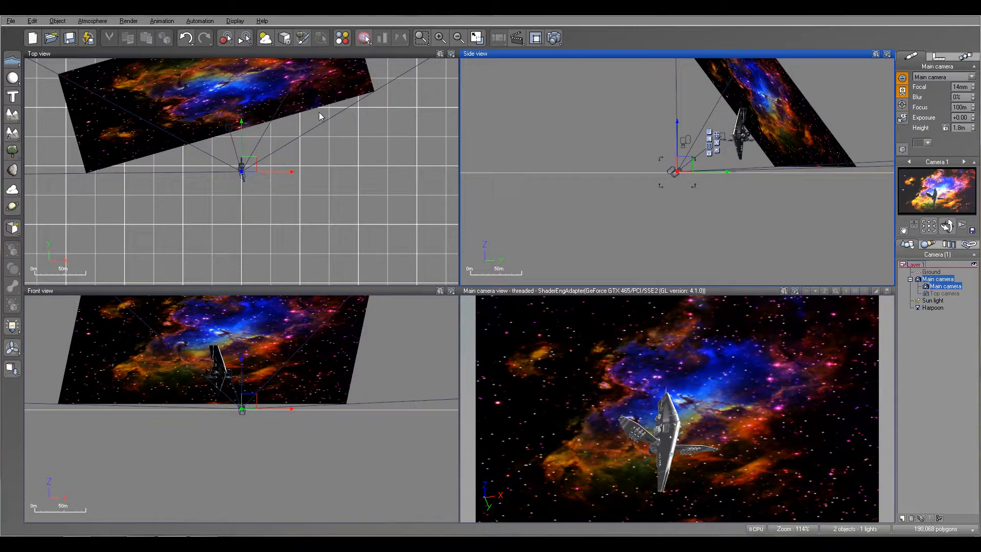
- Switch between Main and Top cameras, leaving Top camera active, and open Render Options
{"action": "left_click", "coordinate": [945, 293]}
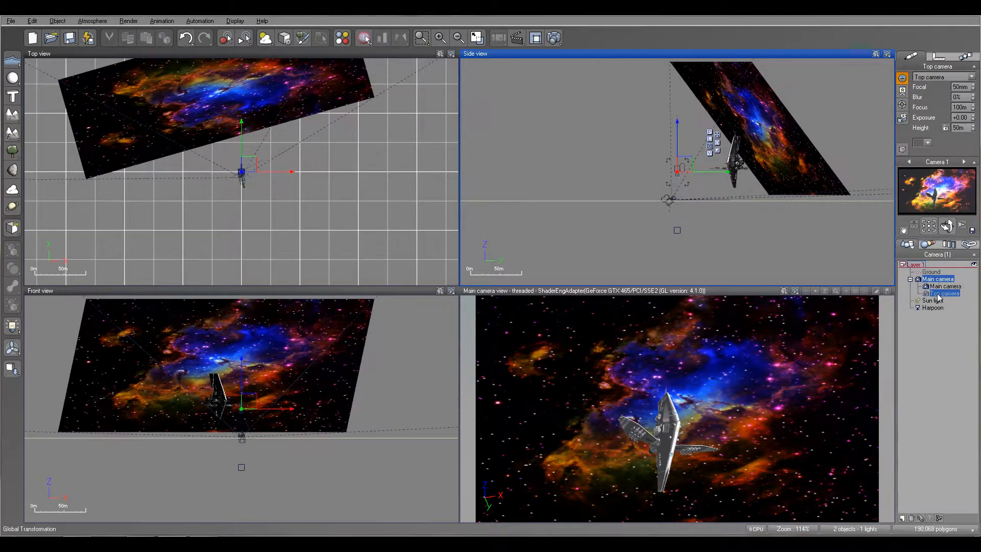
{"action": "left_click", "coordinate": [945, 293]}
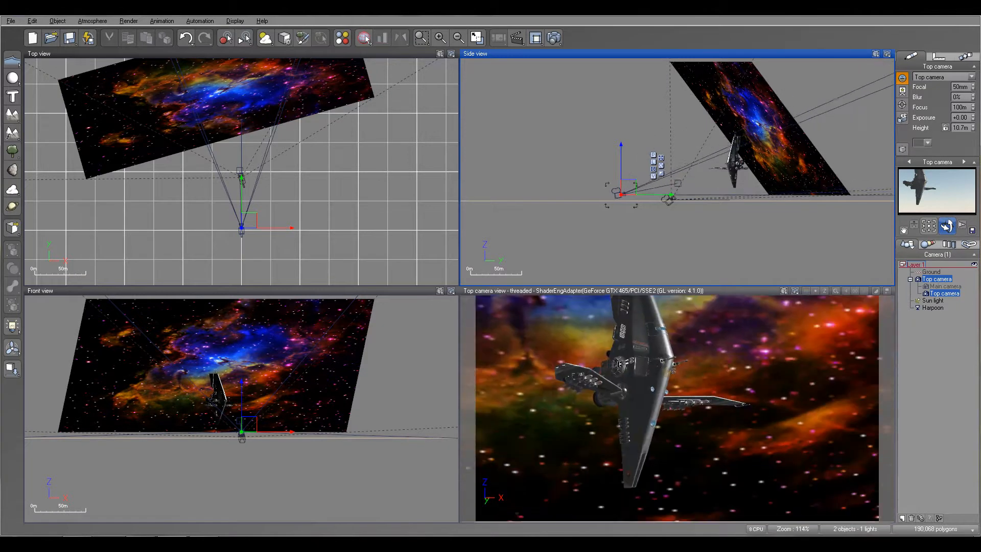
{"action": "left_click", "coordinate": [942, 287]}
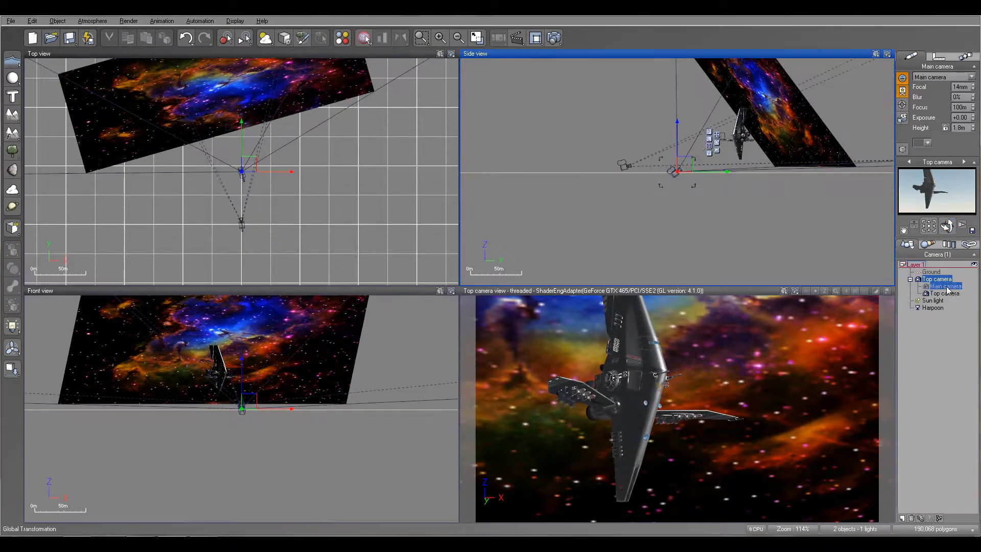
{"action": "left_click", "coordinate": [937, 279]}
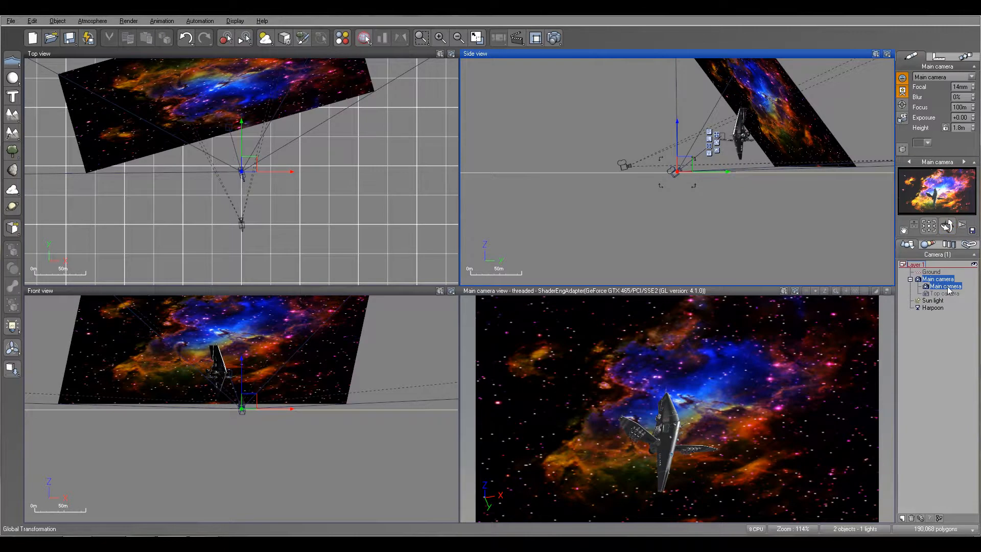
{"action": "left_click", "coordinate": [944, 293]}
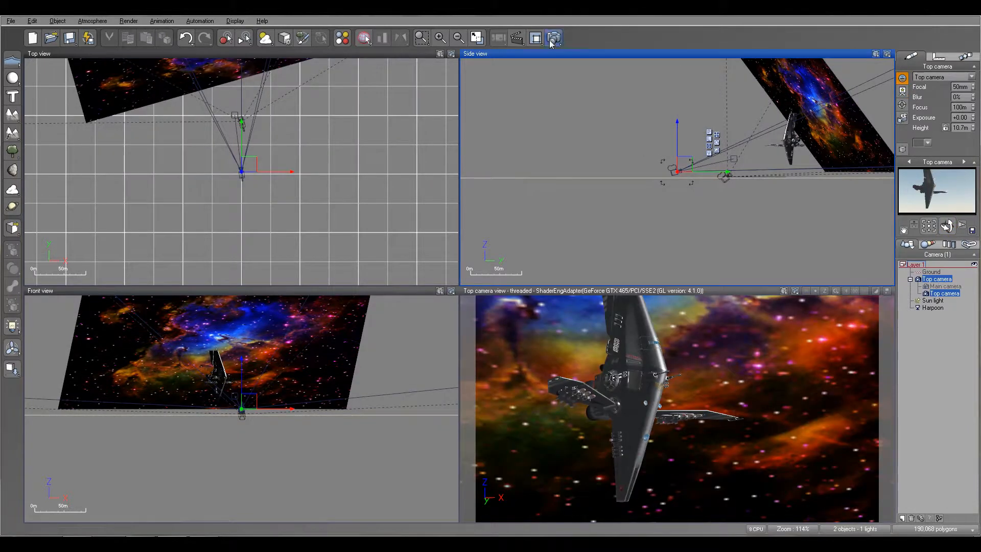
{"action": "left_click", "coordinate": [553, 39]}
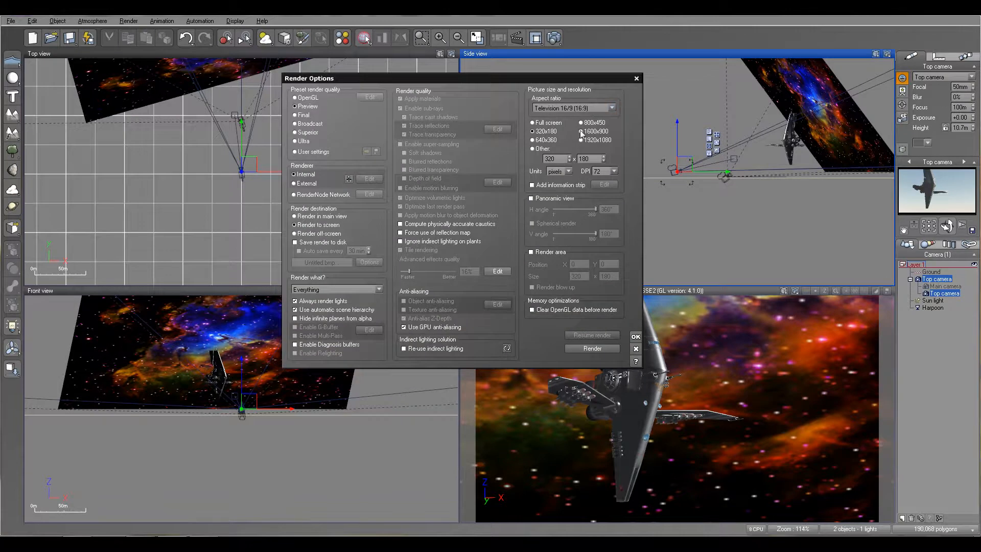
- Render a preview of the scene, then close the render display and Post Render Options
{"action": "left_click", "coordinate": [592, 348]}
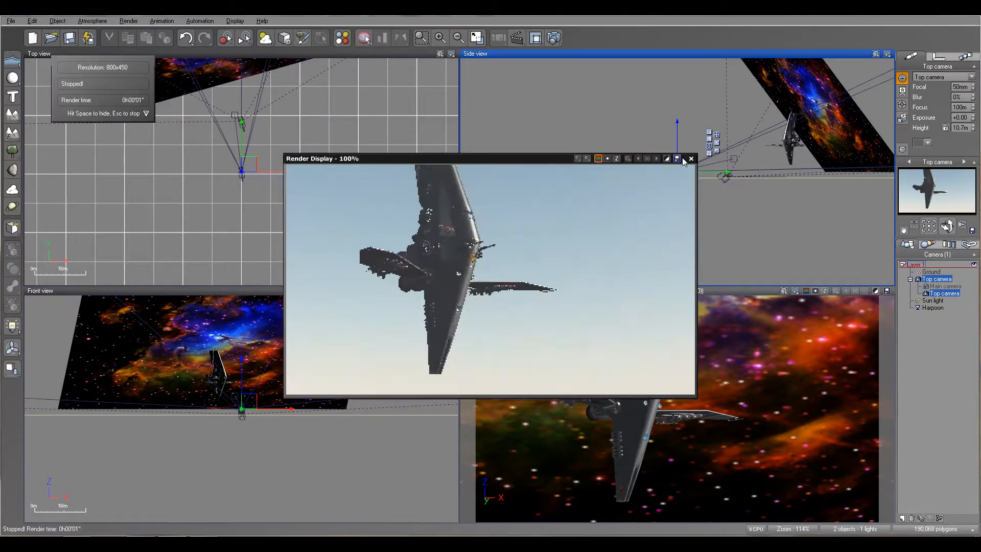
{"action": "left_click", "coordinate": [691, 159]}
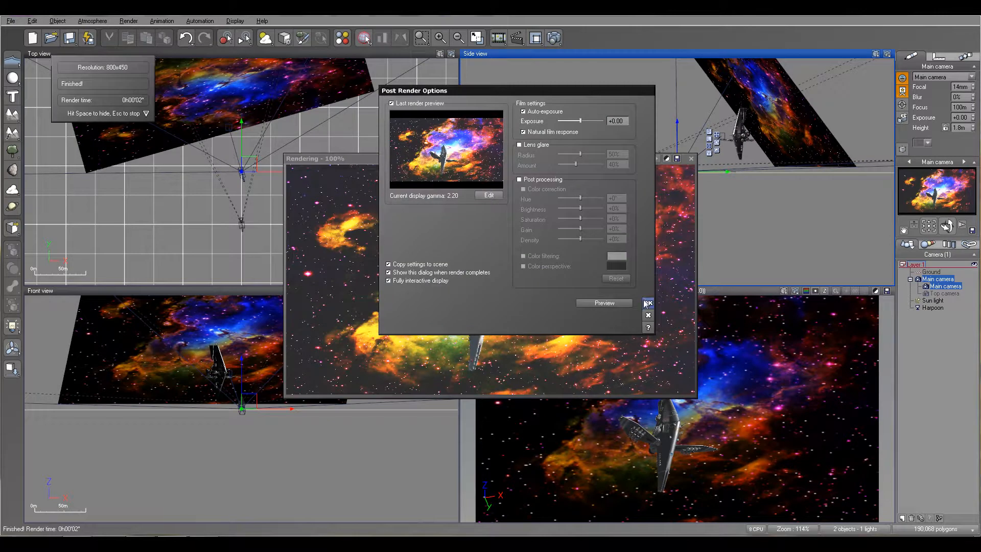
{"action": "left_click", "coordinate": [647, 304]}
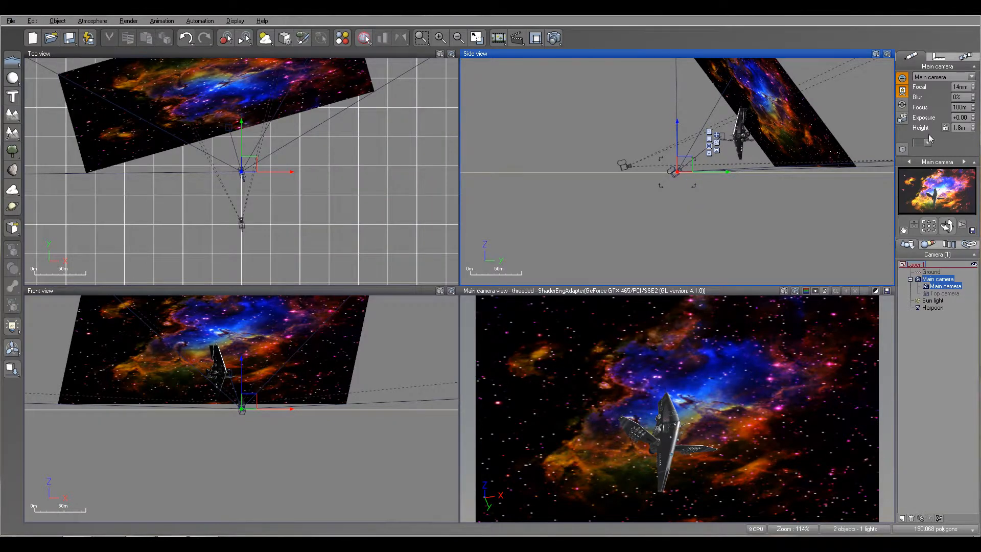
{"action": "mouse_move", "coordinate": [820, 334]}
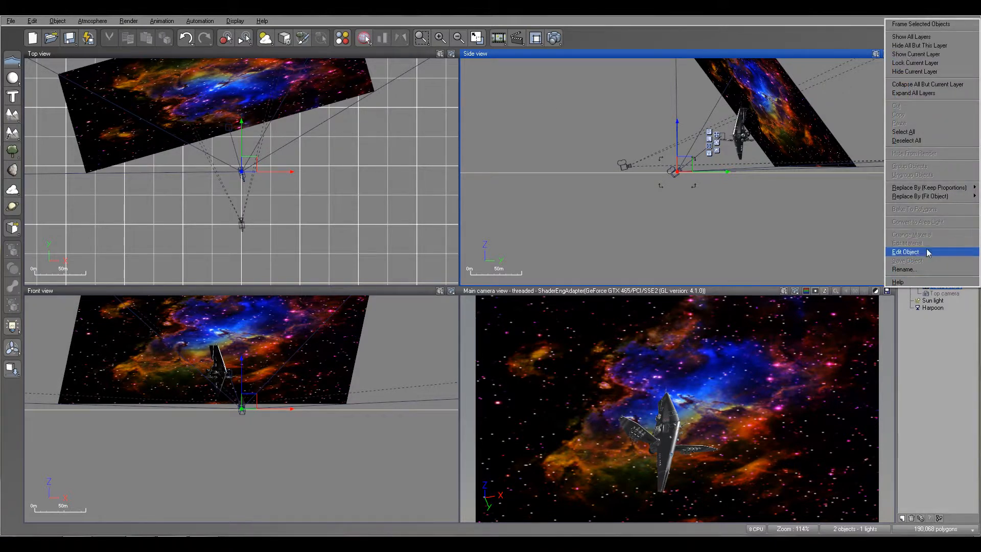
- Reopen Main camera's advanced options, render the ship against the Nebula, and close the render windows
{"action": "left_click", "coordinate": [906, 252]}
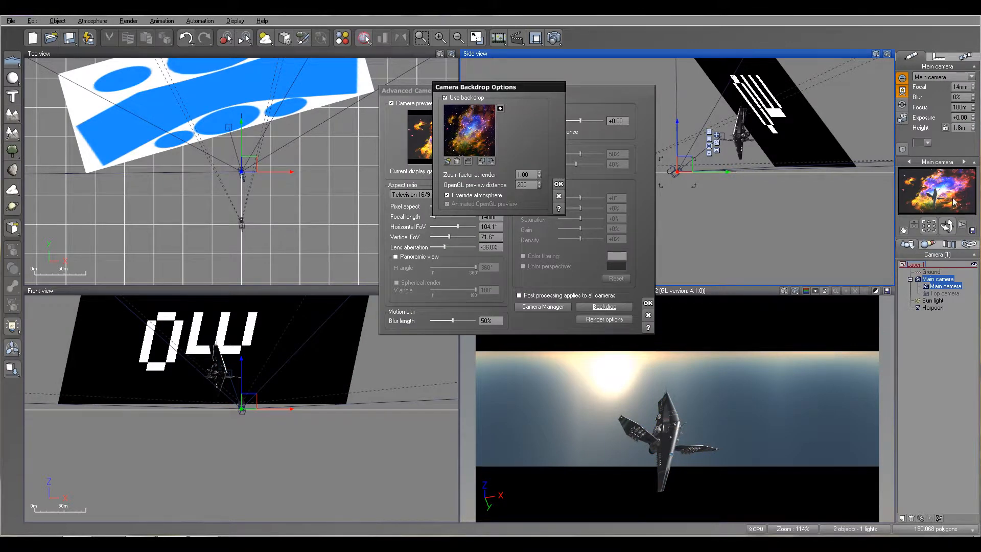
{"action": "left_click_drag", "start_coordinate": [476, 87], "coordinate": [604, 167]}
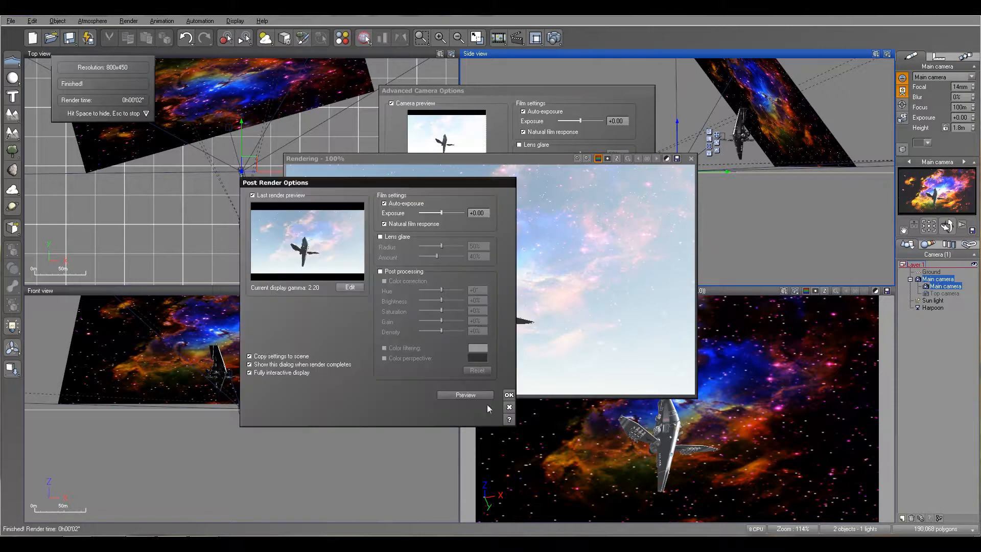
{"action": "left_click", "coordinate": [508, 395]}
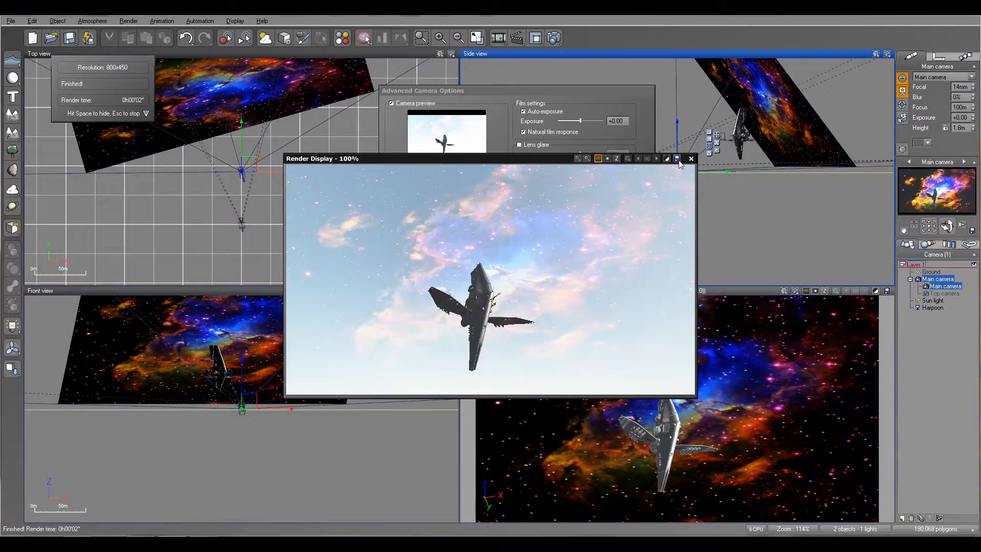
{"action": "left_click", "coordinate": [691, 159]}
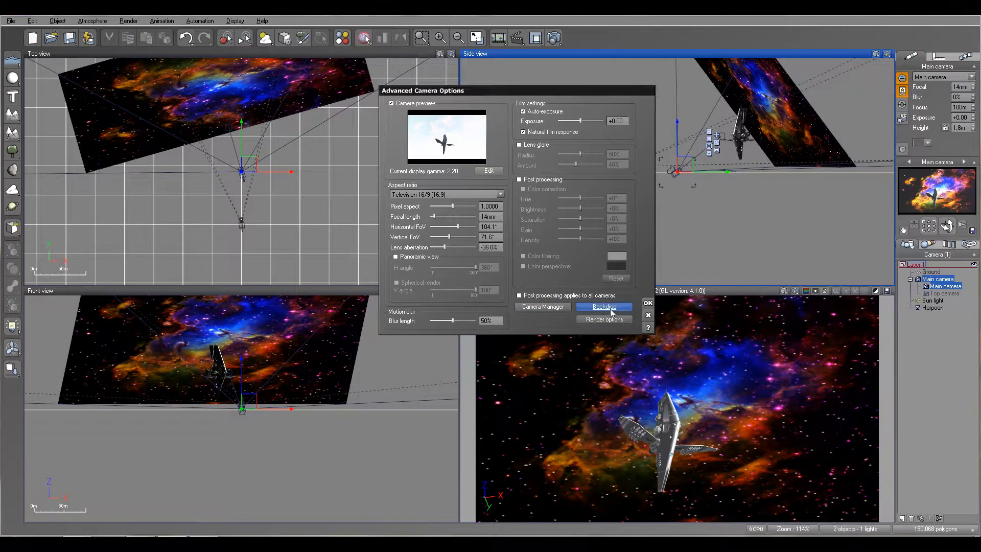
- Set the Nebula backdrop's render zoom factor to 2.50, then uncheck Use backdrop
{"action": "left_click", "coordinate": [603, 306]}
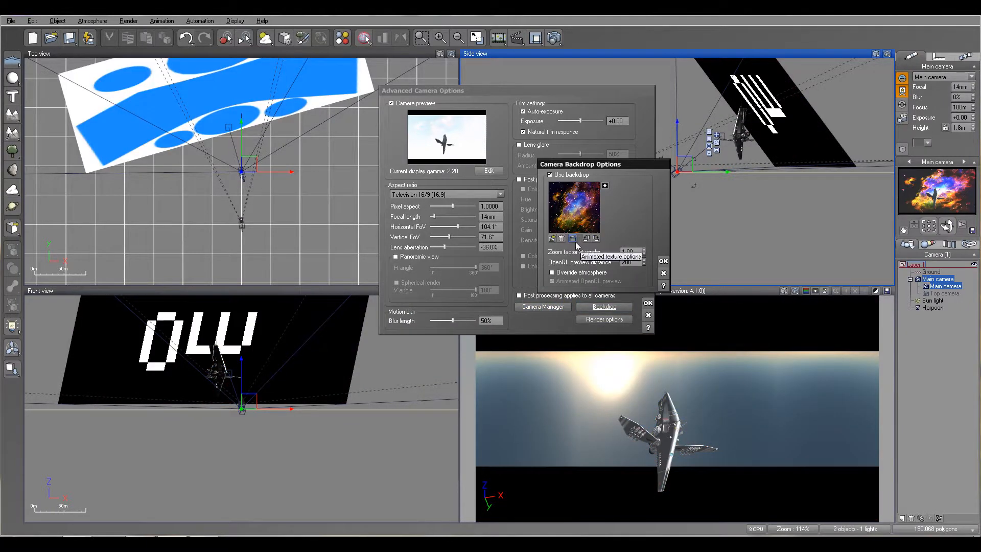
{"action": "mouse_move", "coordinate": [651, 194]}
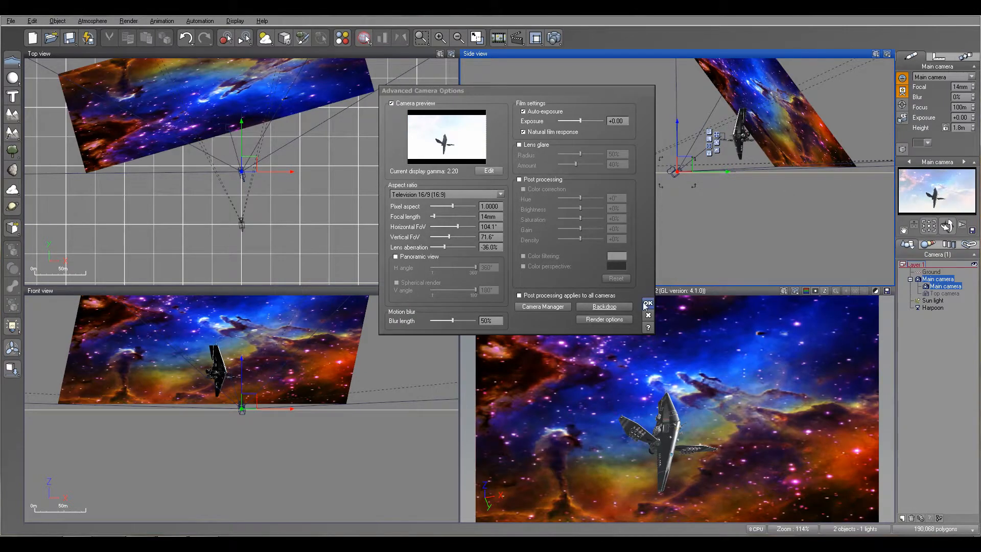
{"action": "left_click", "coordinate": [603, 307]}
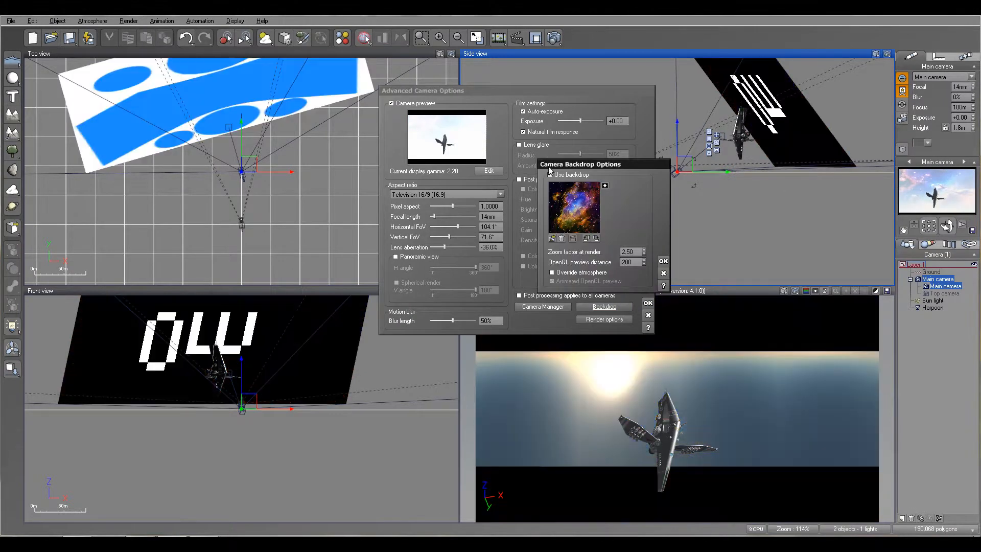
{"action": "left_click", "coordinate": [663, 261]}
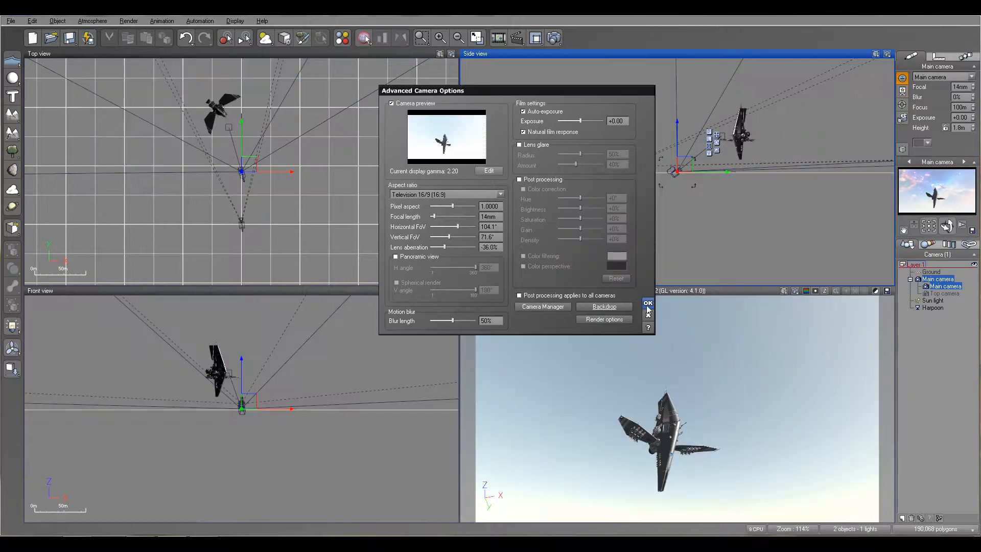
- Confirm Advanced Camera Options and add a Planet object, currently set to the Moon
{"action": "left_click", "coordinate": [648, 303]}
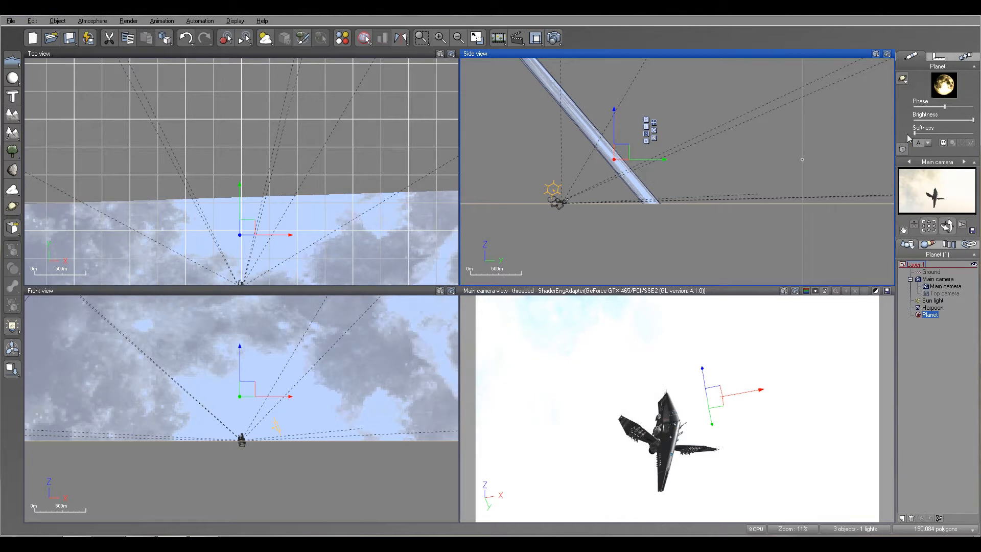
{"action": "left_click", "coordinate": [904, 77]}
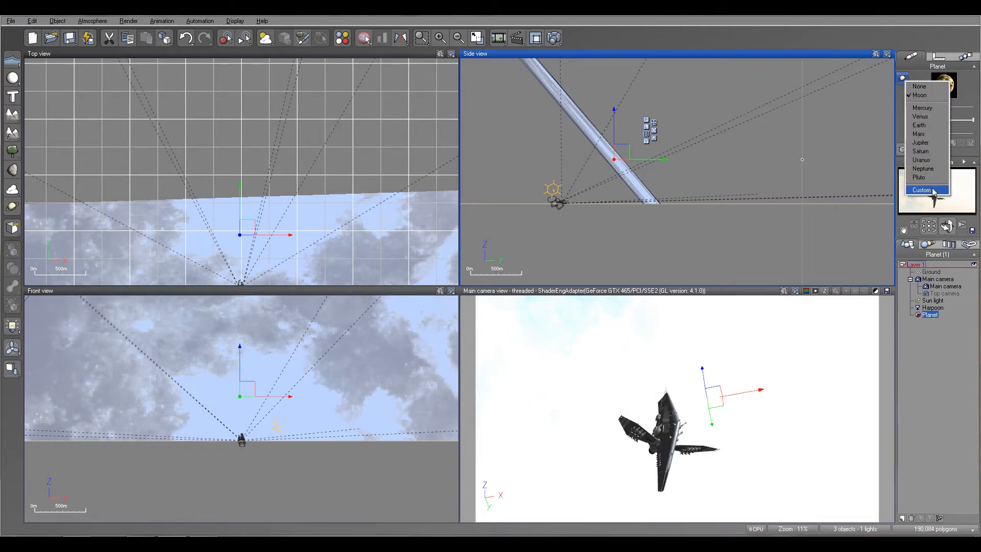
- Give the planet a custom Nebula picture, delete it, and reopen Main camera's advanced options
{"action": "left_click", "coordinate": [921, 190]}
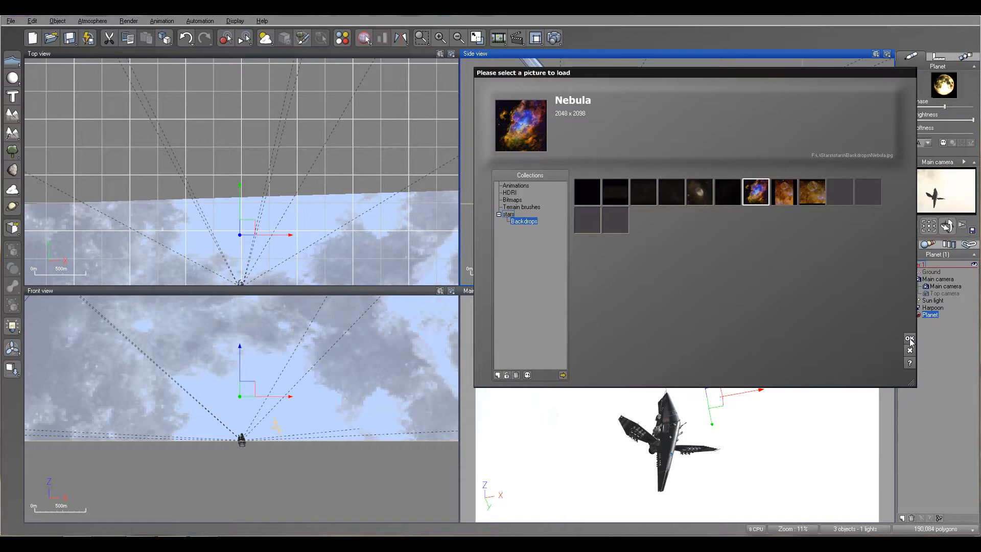
{"action": "left_click", "coordinate": [910, 338]}
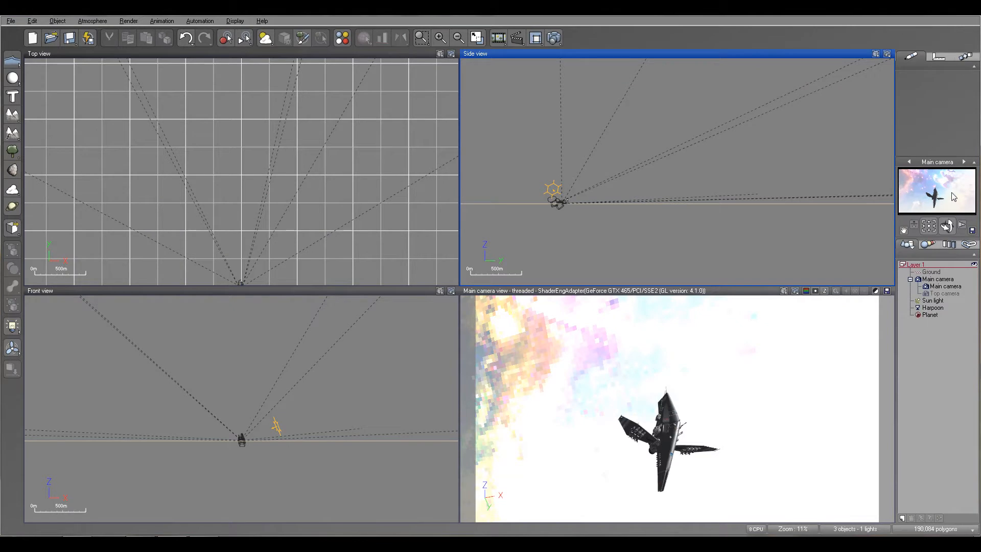
{"action": "left_click", "coordinate": [939, 286]}
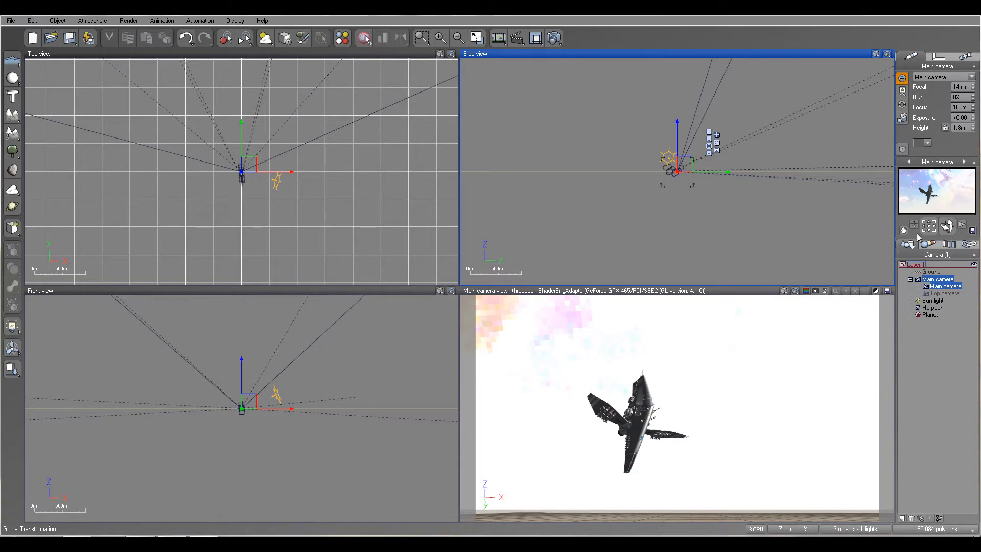
{"action": "left_click", "coordinate": [931, 307]}
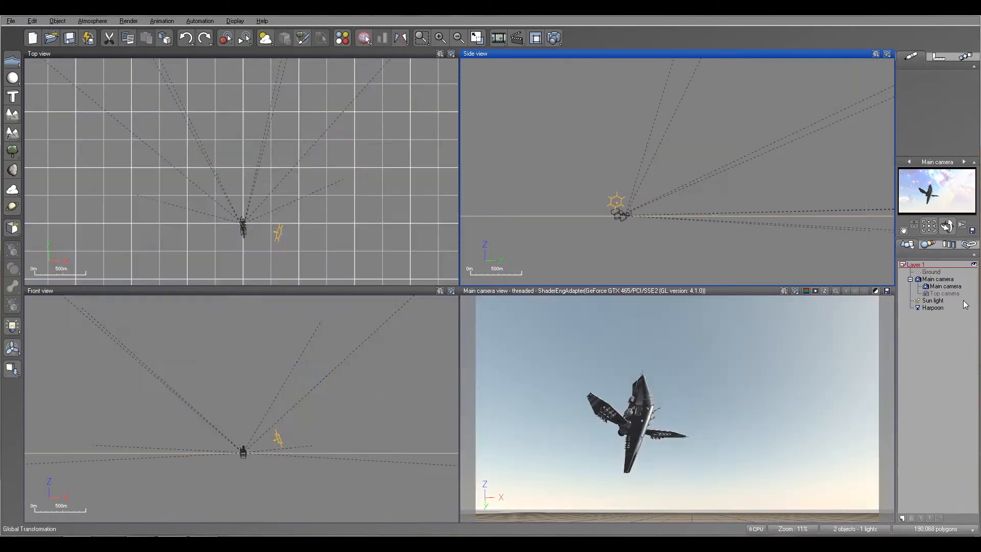
{"action": "left_click", "coordinate": [937, 278]}
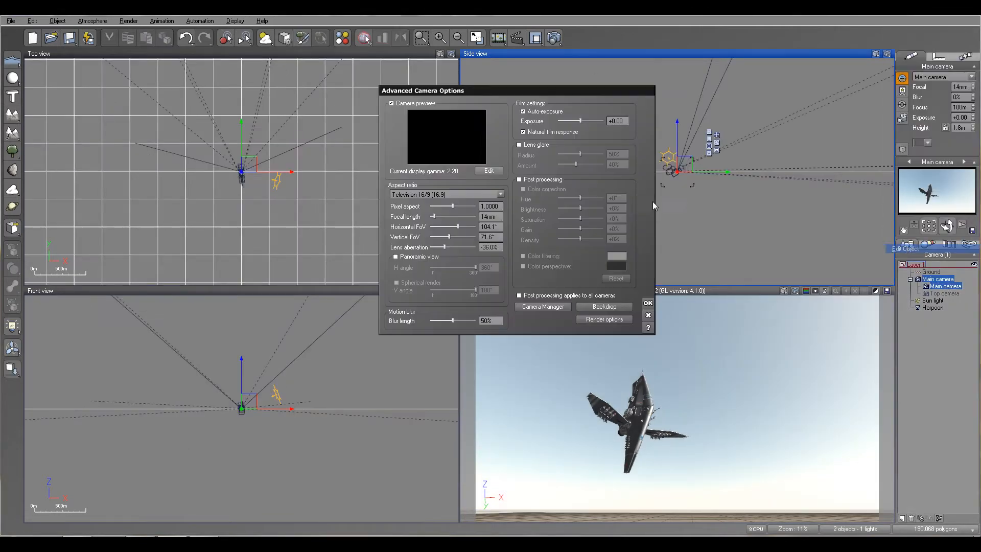
{"action": "left_click_drag", "start_coordinate": [422, 90], "coordinate": [338, 81]}
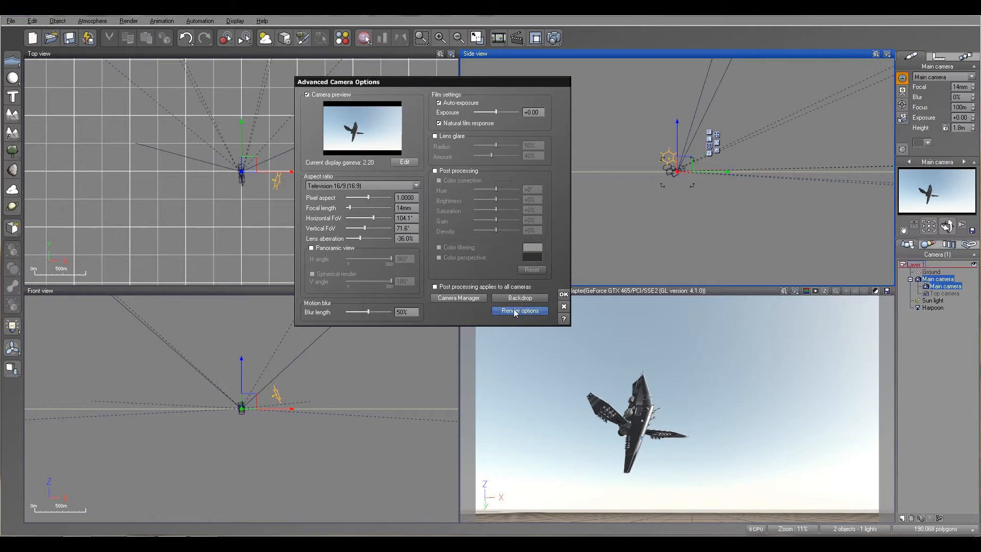
{"action": "left_click", "coordinate": [519, 311]}
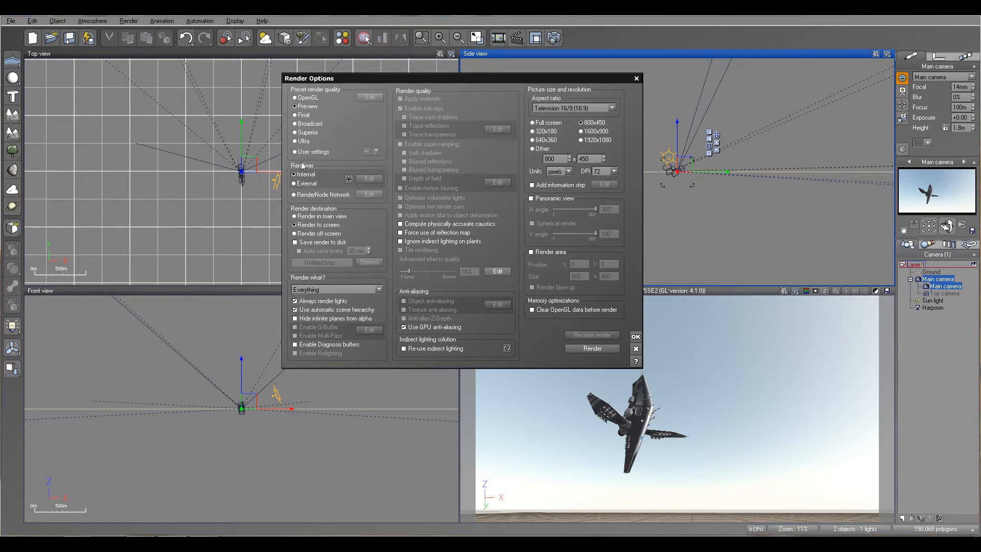
{"action": "mouse_move", "coordinate": [285, 101]}
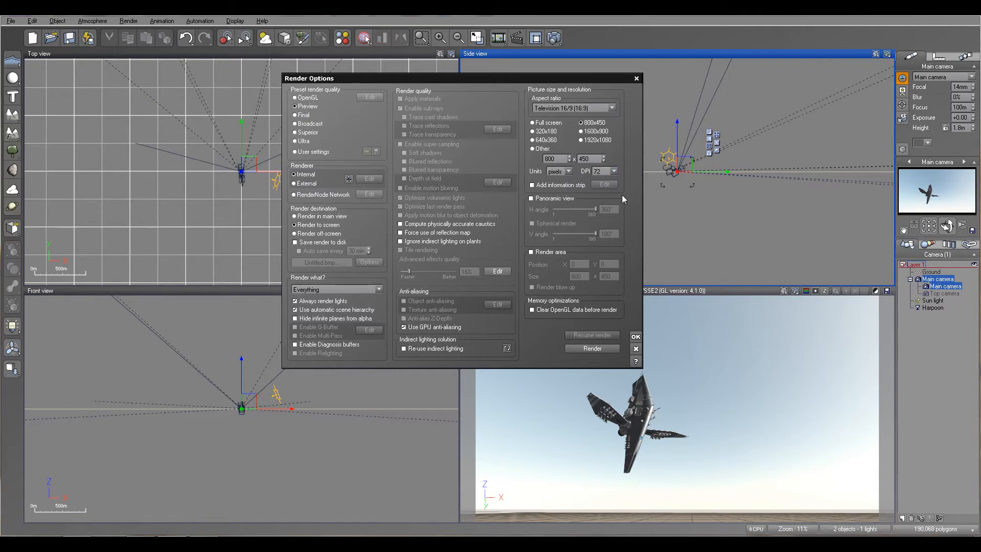
{"action": "mouse_move", "coordinate": [633, 245]}
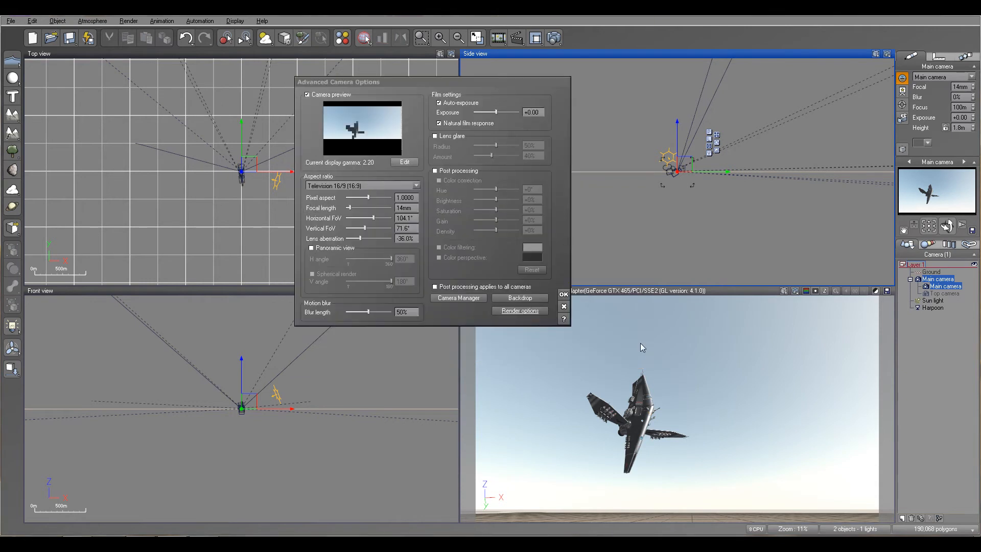
- Confirm Advanced Camera Options and show the main camera's Animation properties
{"action": "left_click", "coordinate": [562, 294]}
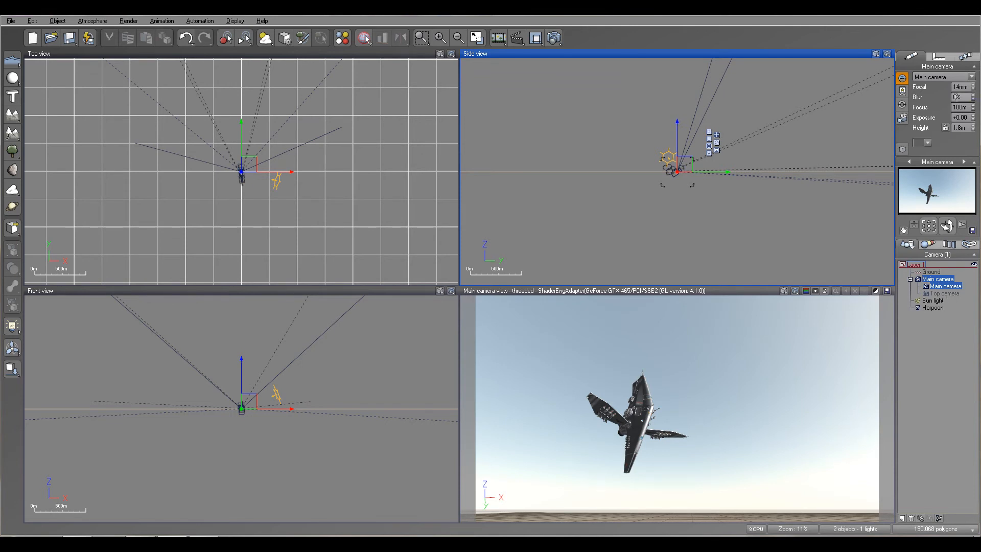
{"action": "left_click", "coordinate": [967, 57]}
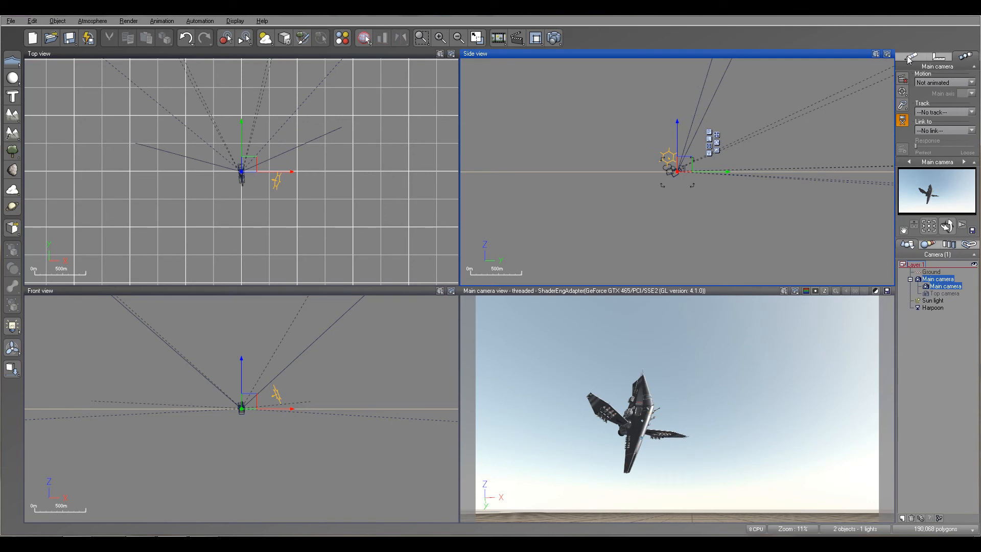